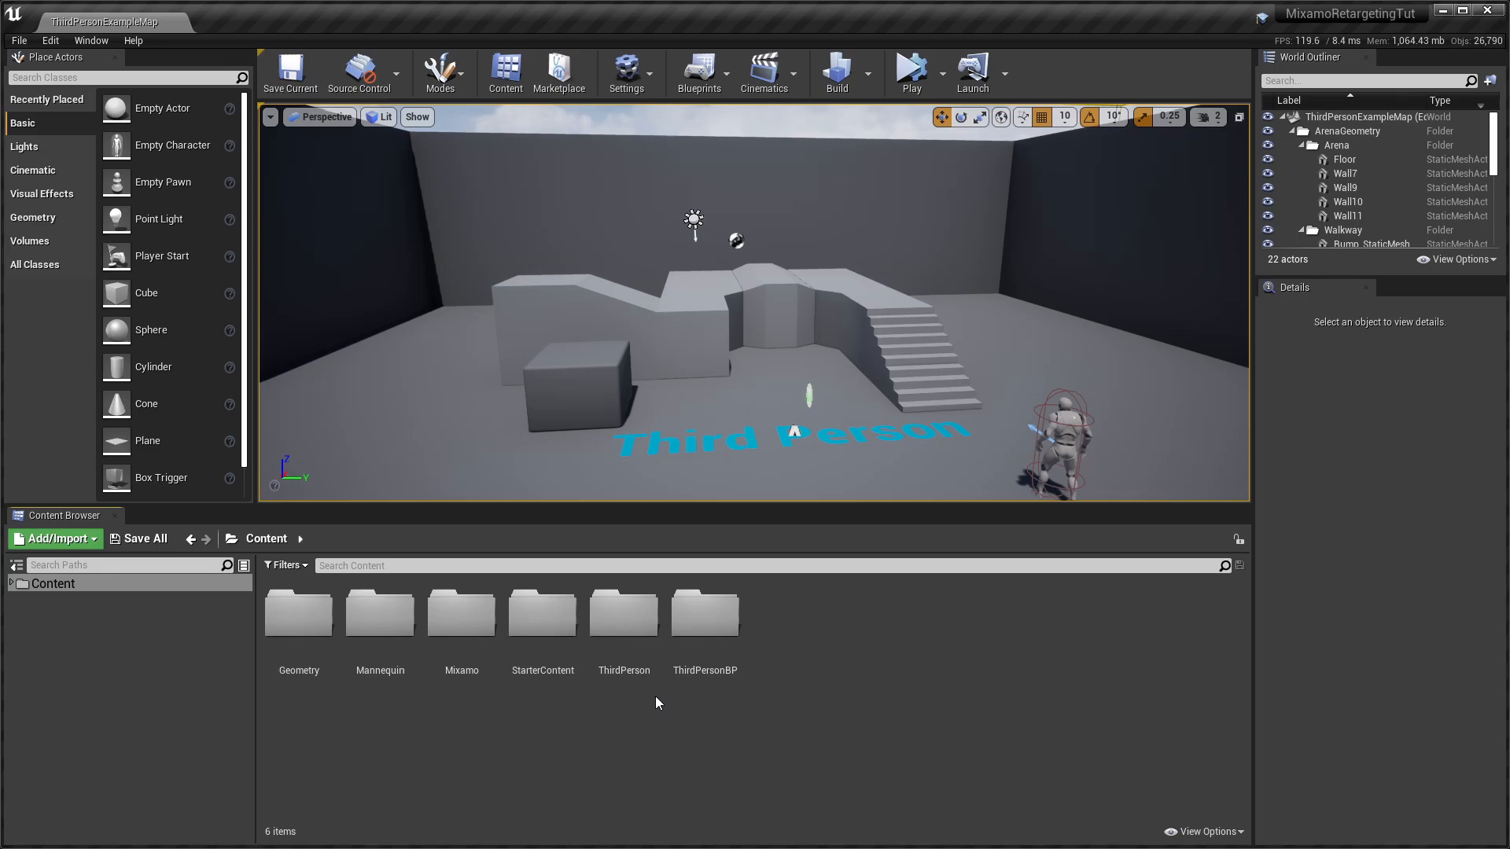
mouse_move(610, 709)
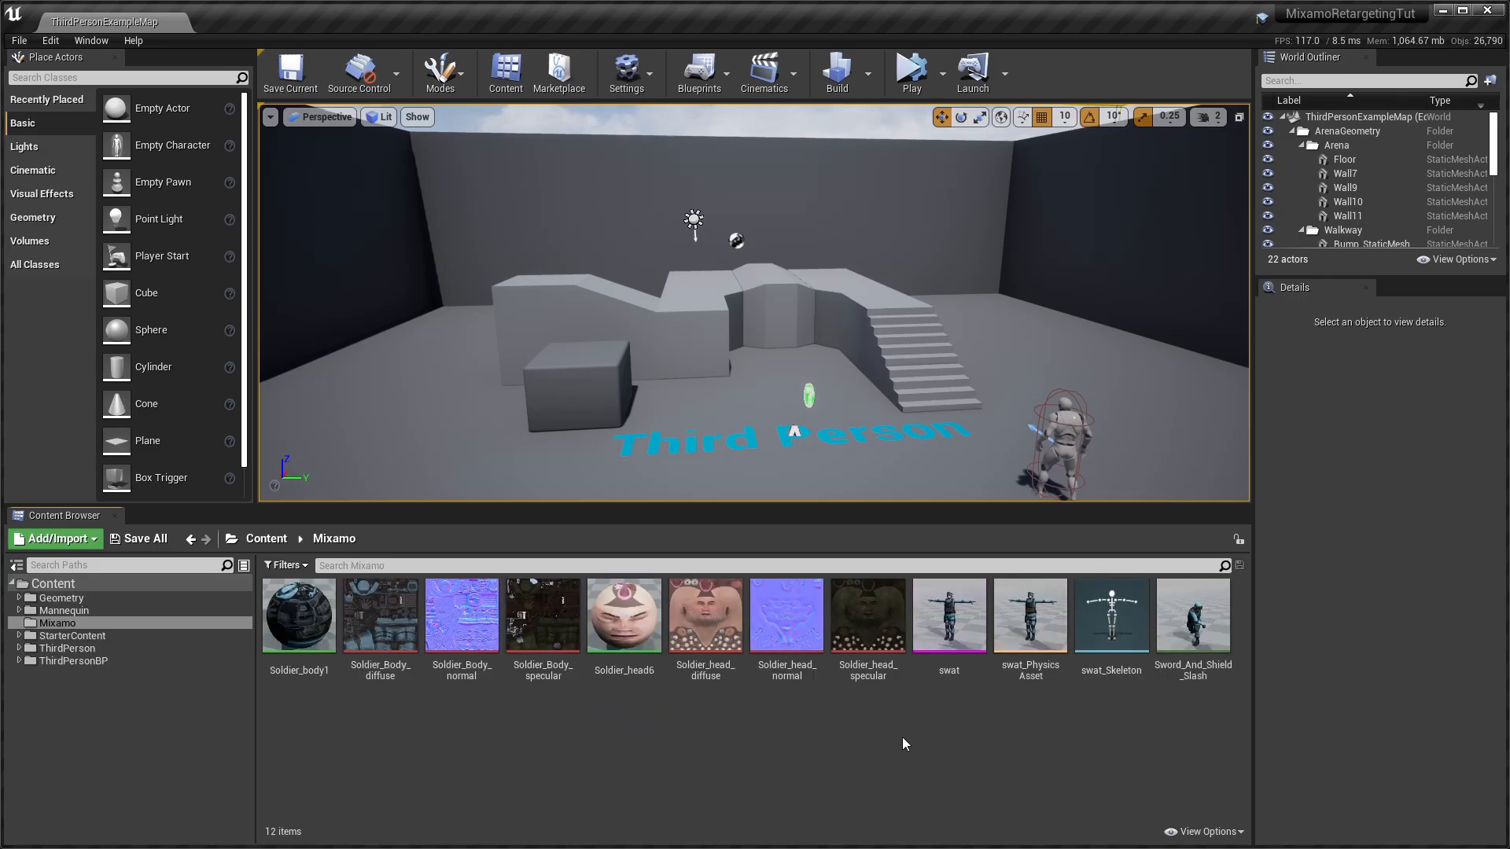
Browse into the Mixamo folder and load the Sword_And_Shield_Slash animation
double_click(1192, 615)
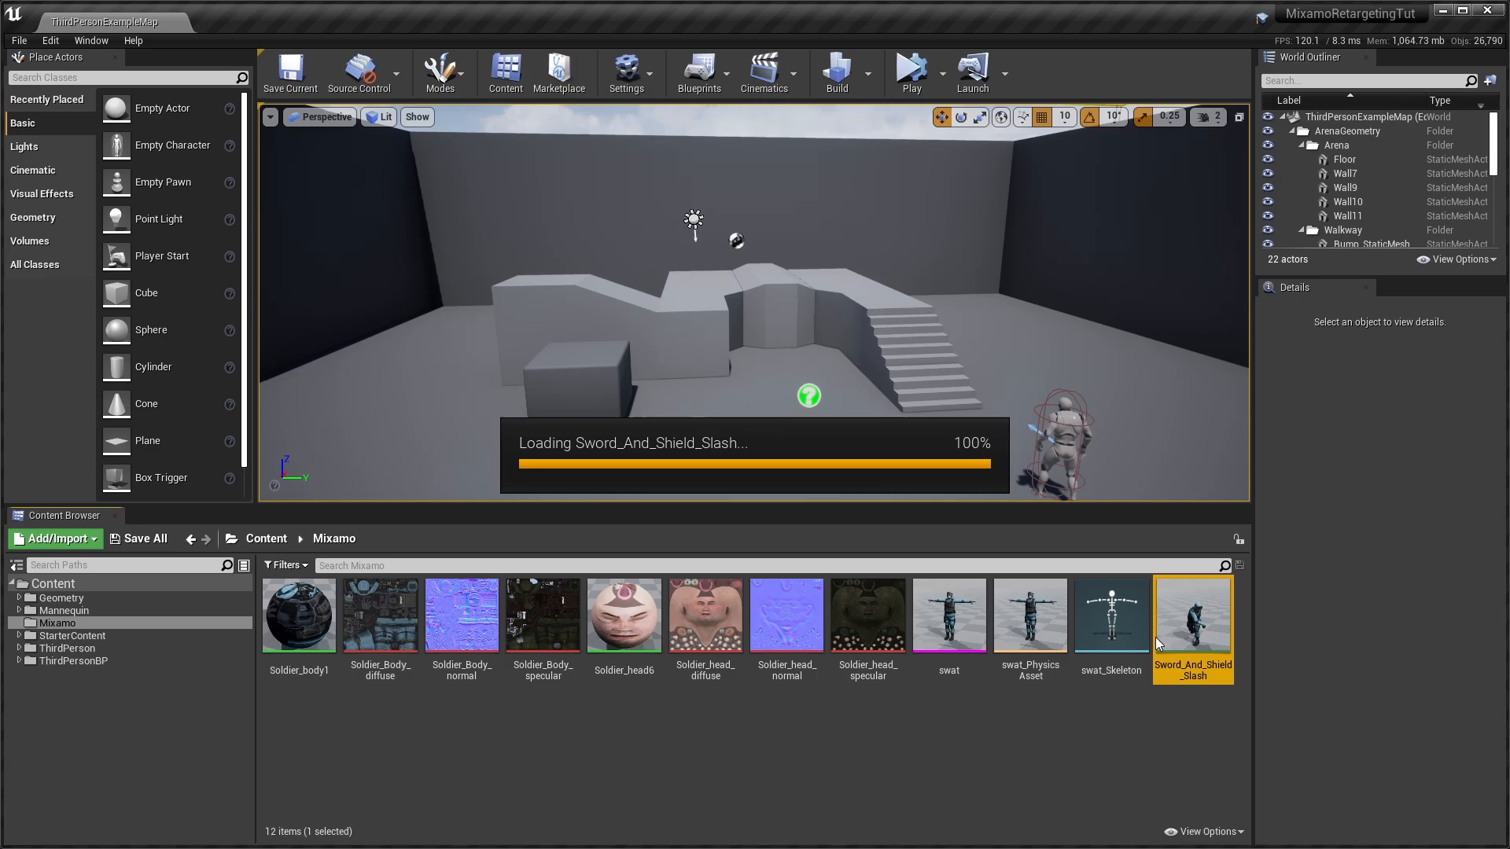
double_click(1192, 615)
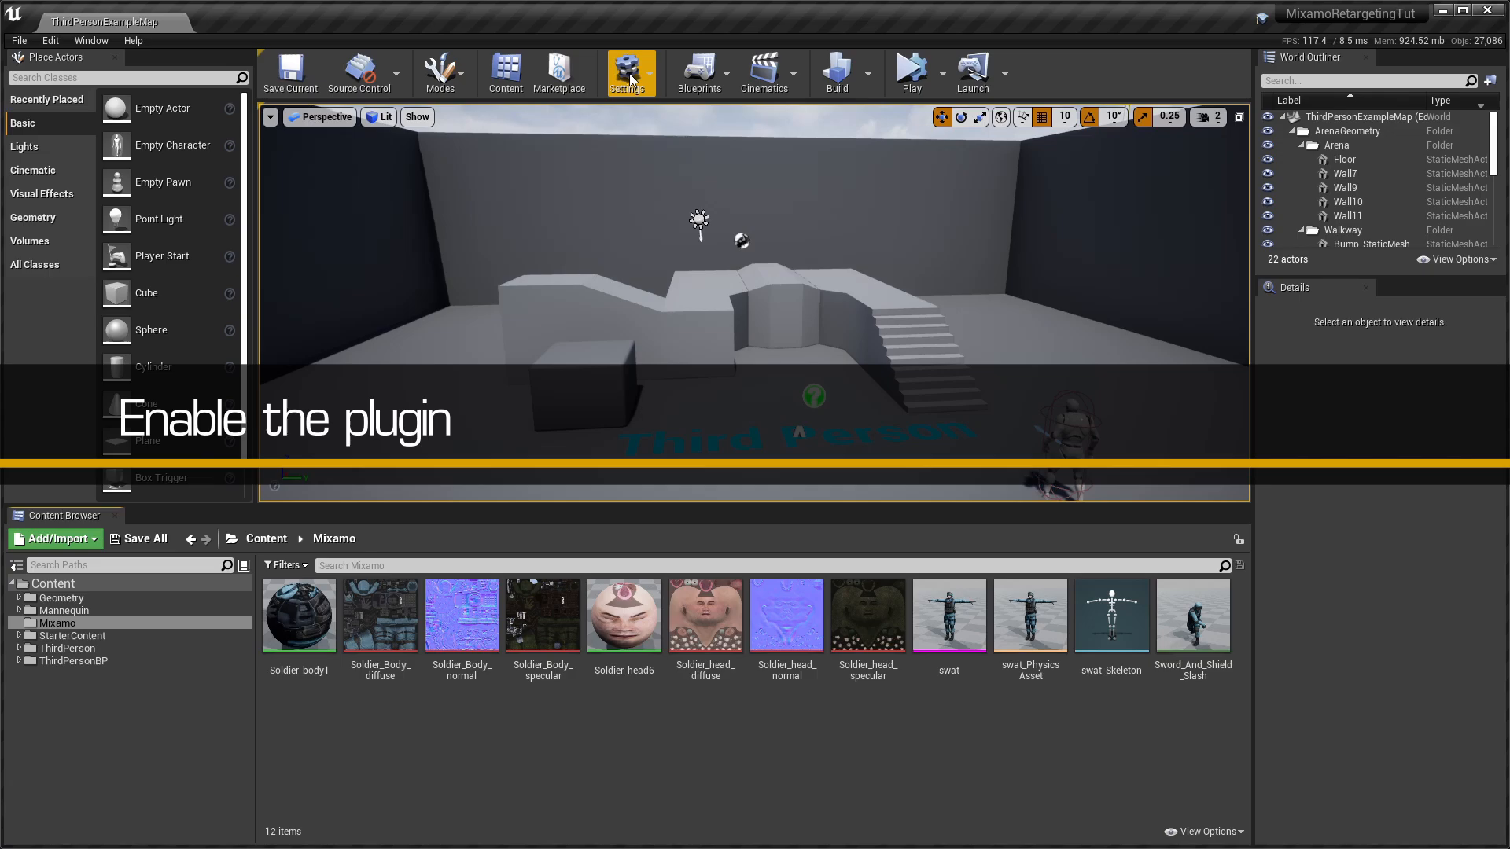
Enable the Mixamo Animation Retargeting plugin found by searching 'mixa' in Plugins
left_click(628, 74)
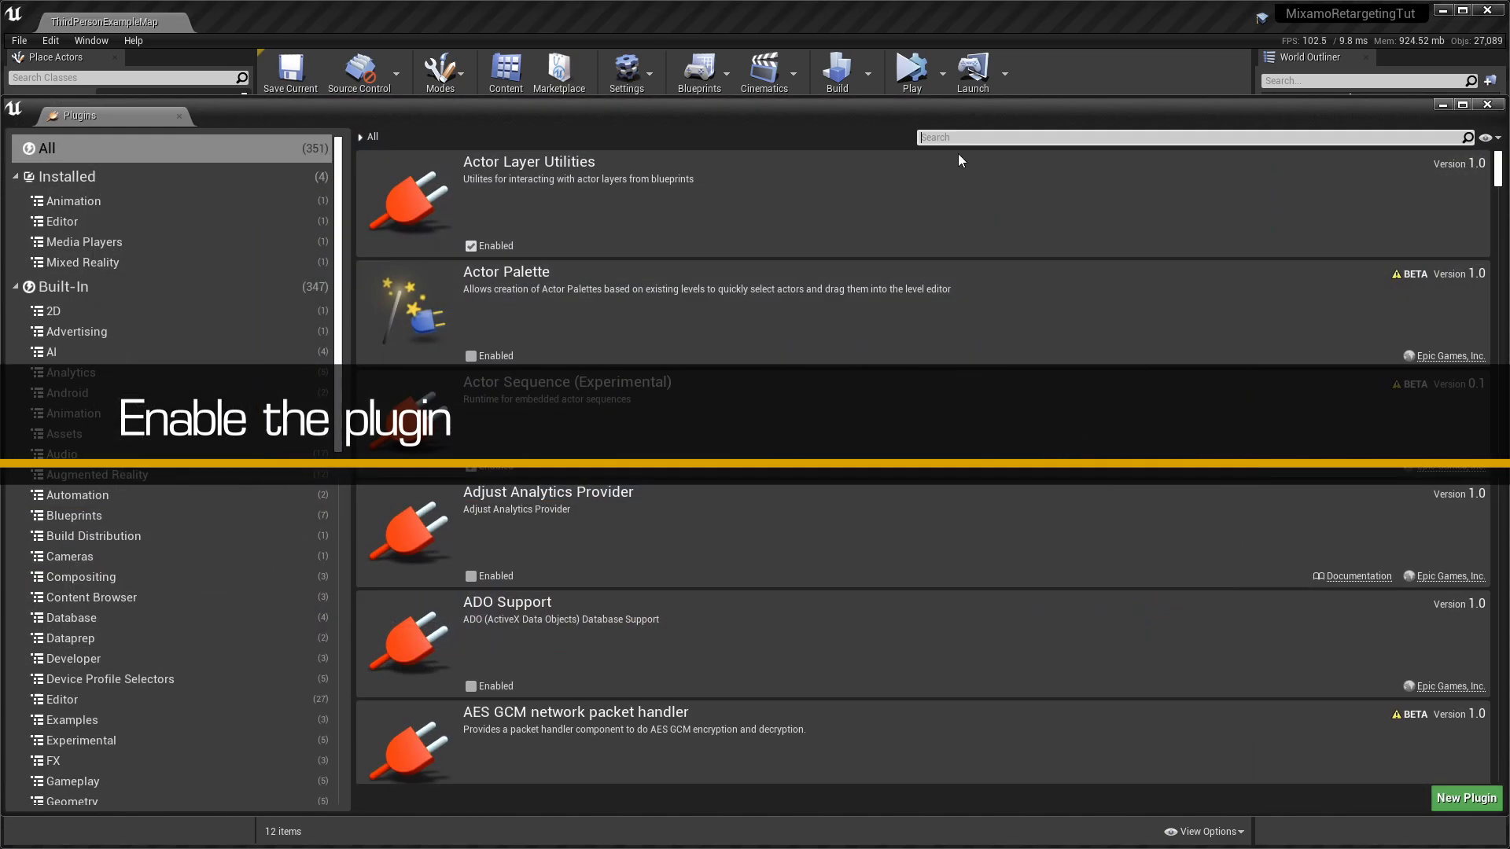
type("mixamo")
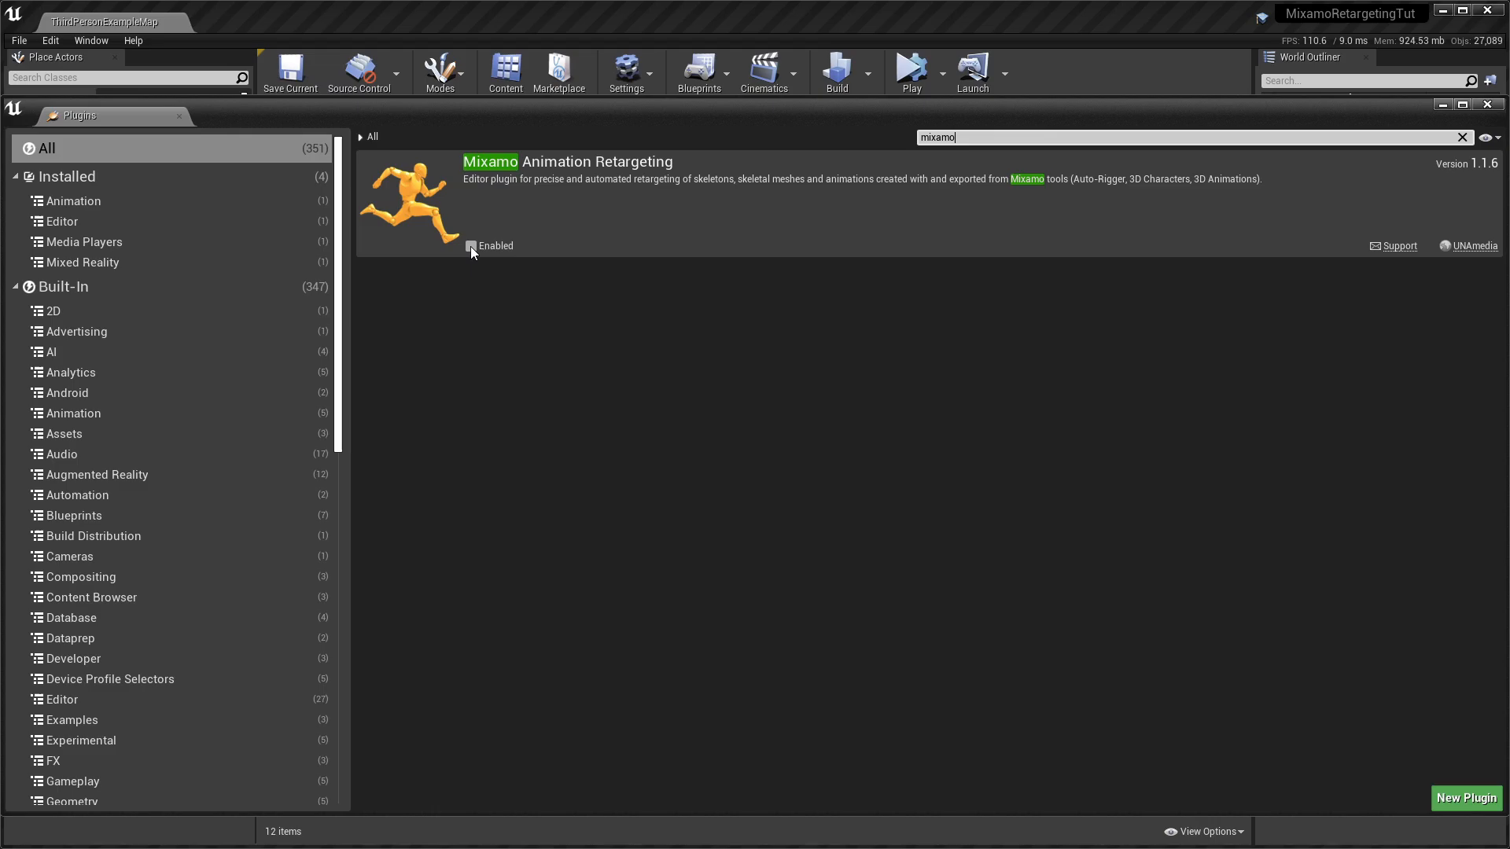
left_click(470, 245)
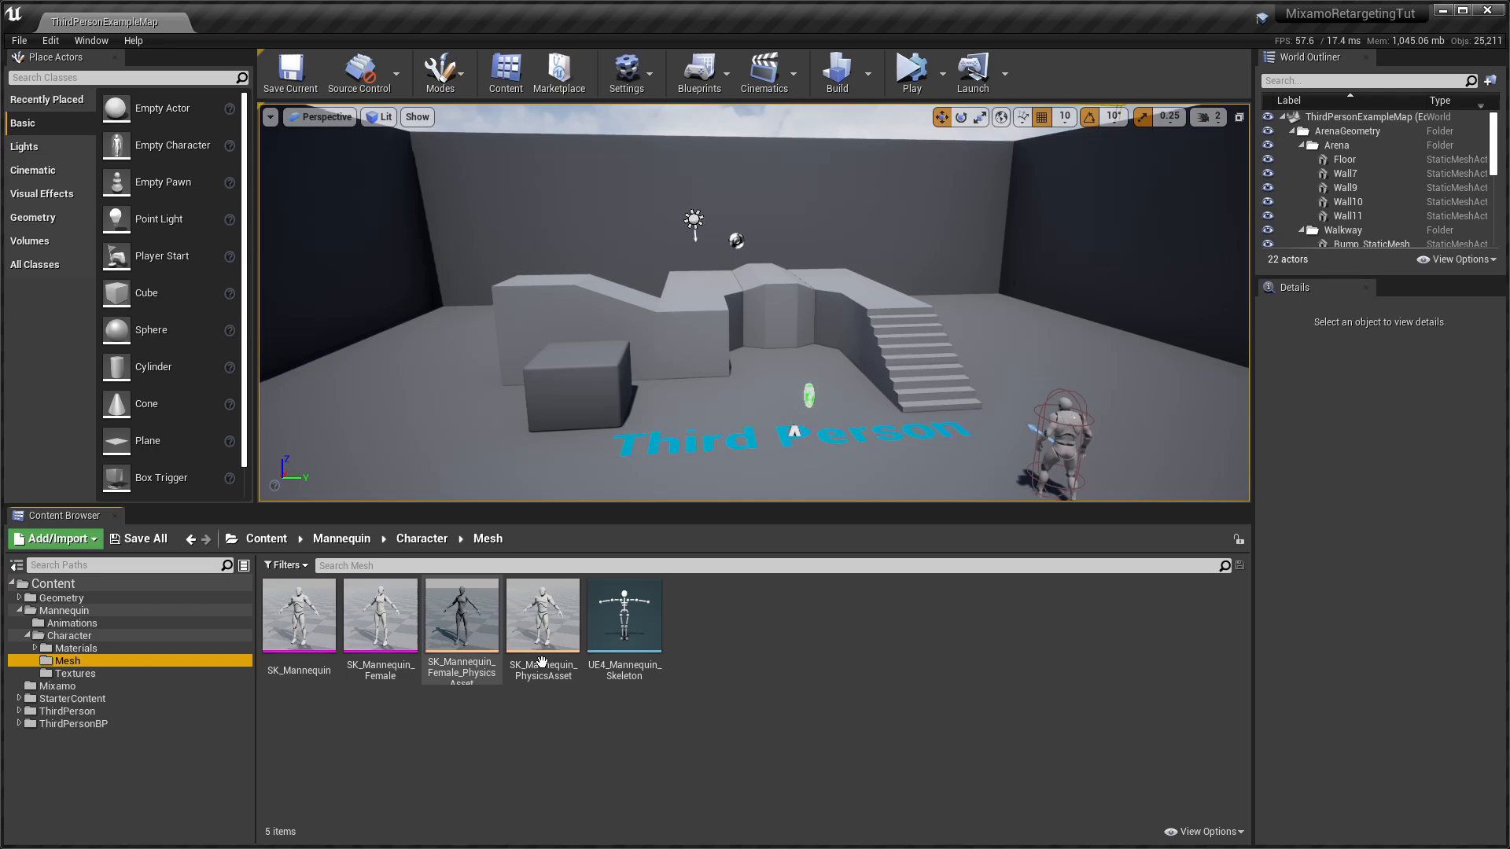
Assign the engine Humanoid rig to UE4_Mannequin_Skeleton in Retarget Manager and return to the level
left_click(625, 613)
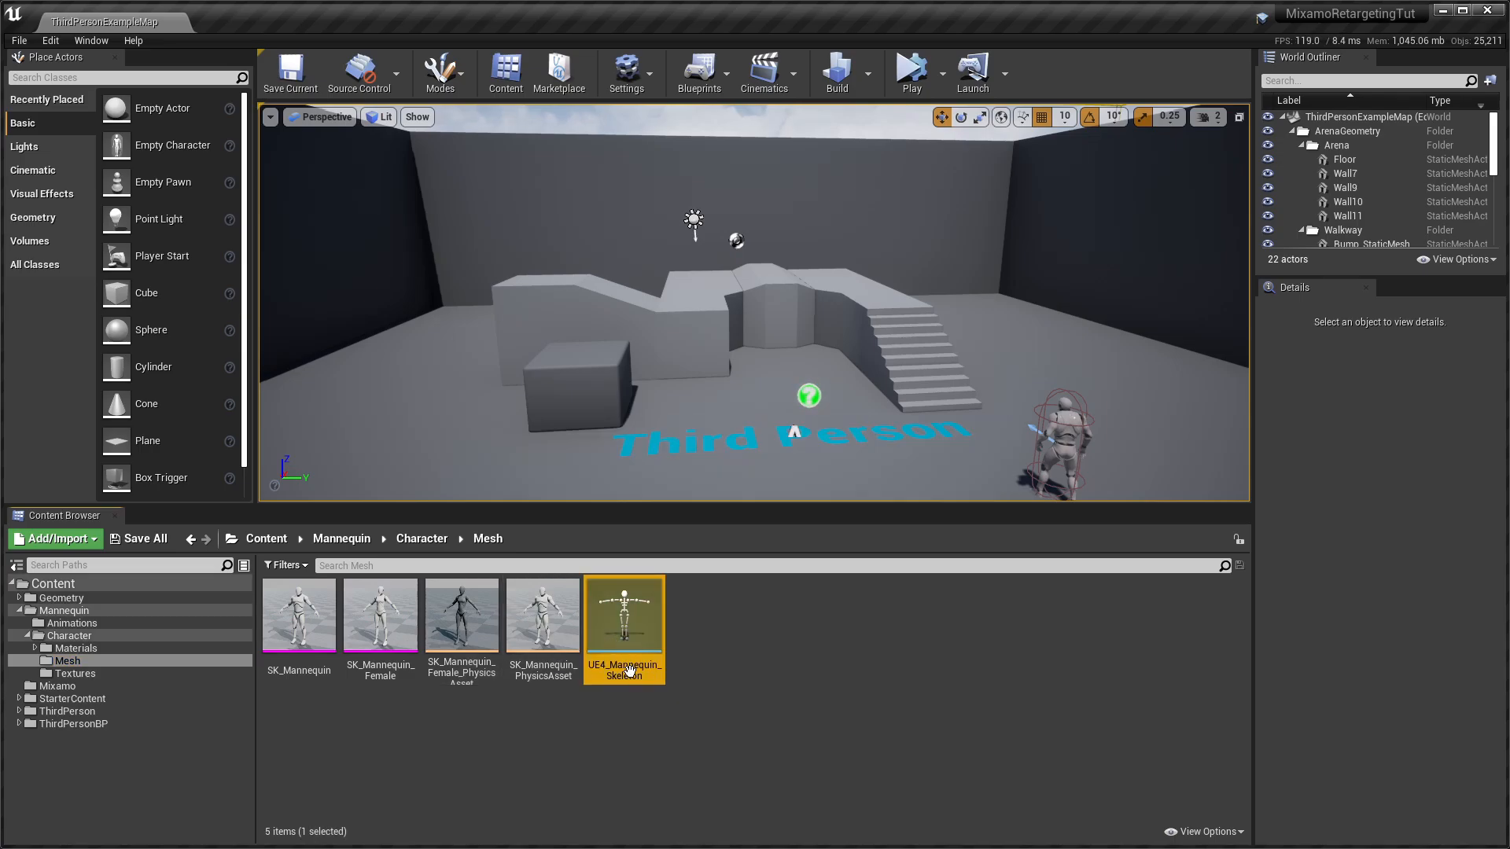
double_click(625, 614)
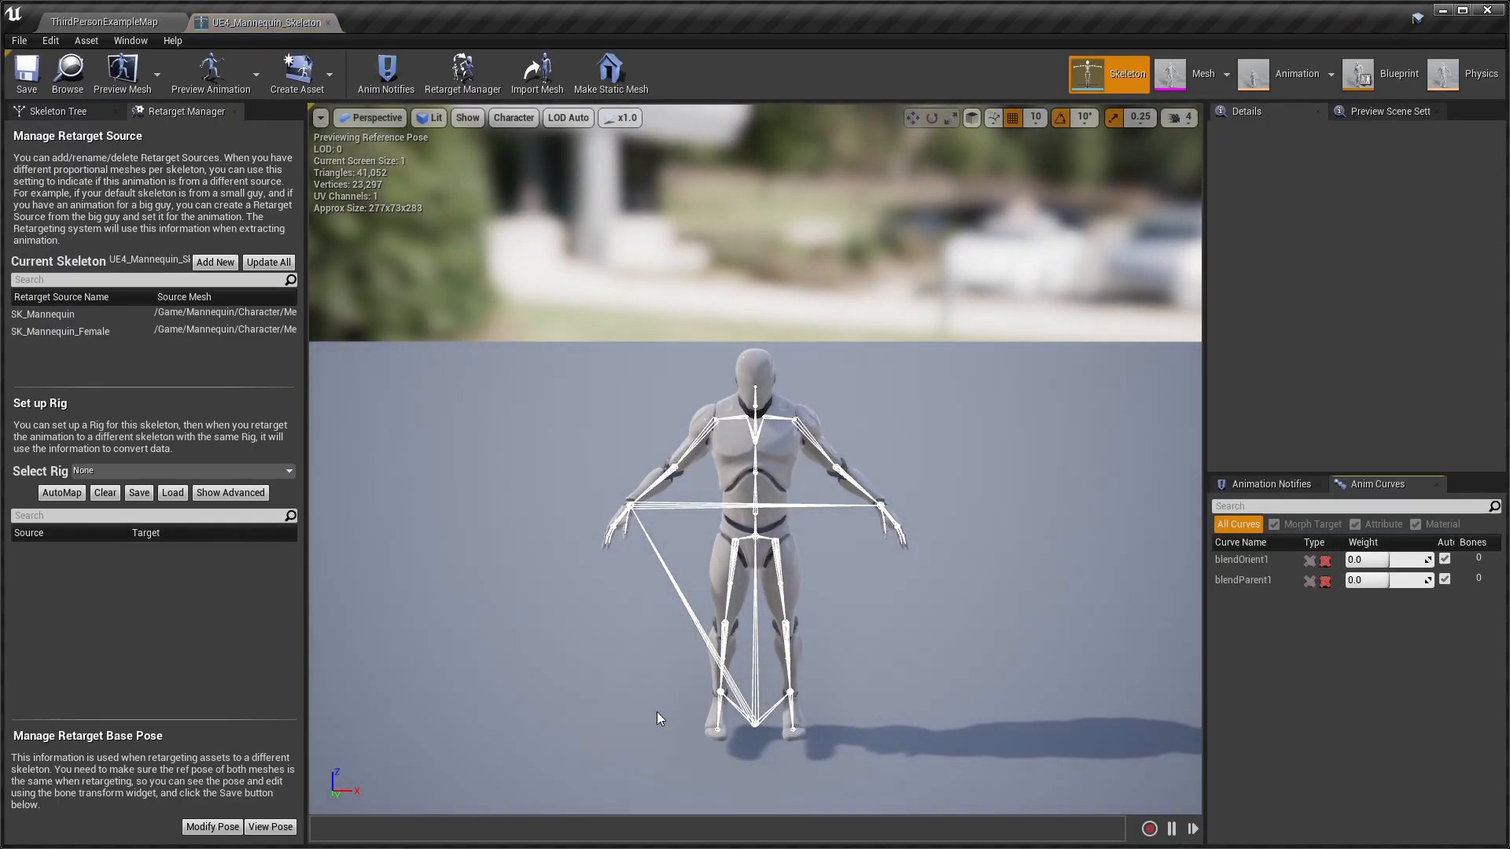
mouse_move(440, 500)
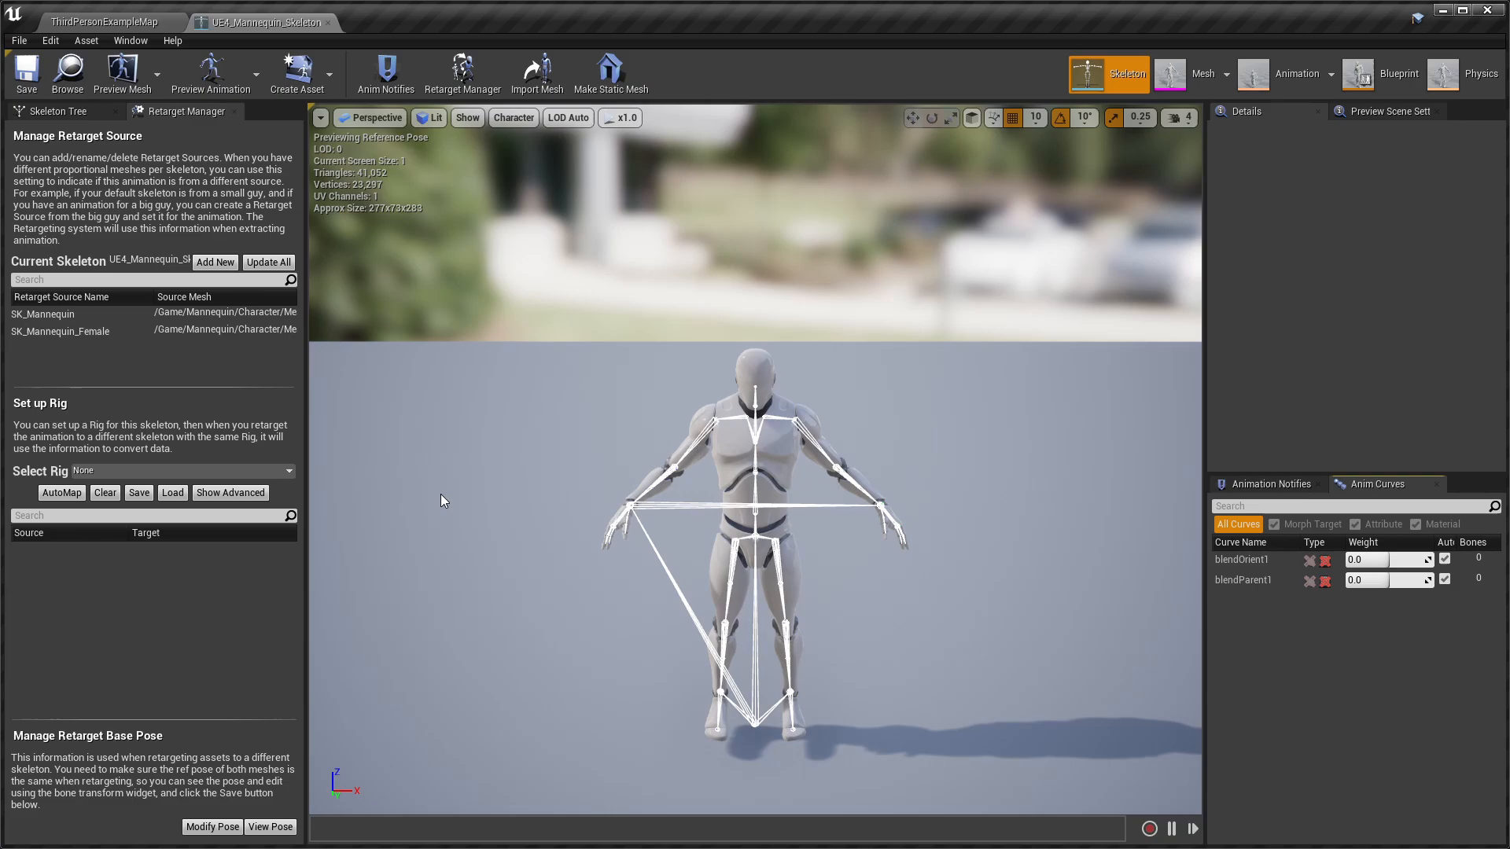
left_click(55, 110)
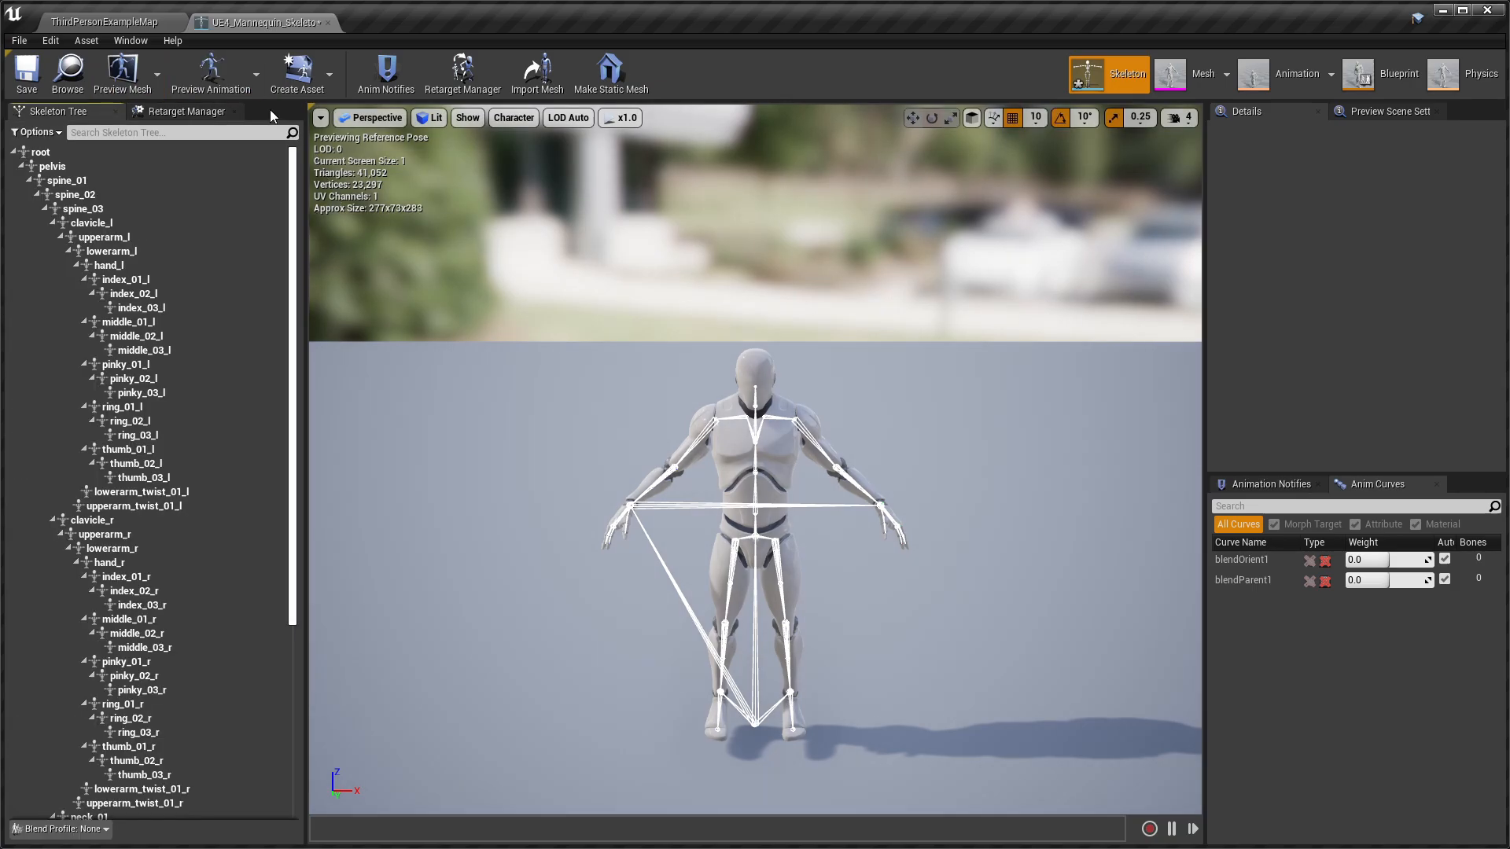
mouse_move(462, 74)
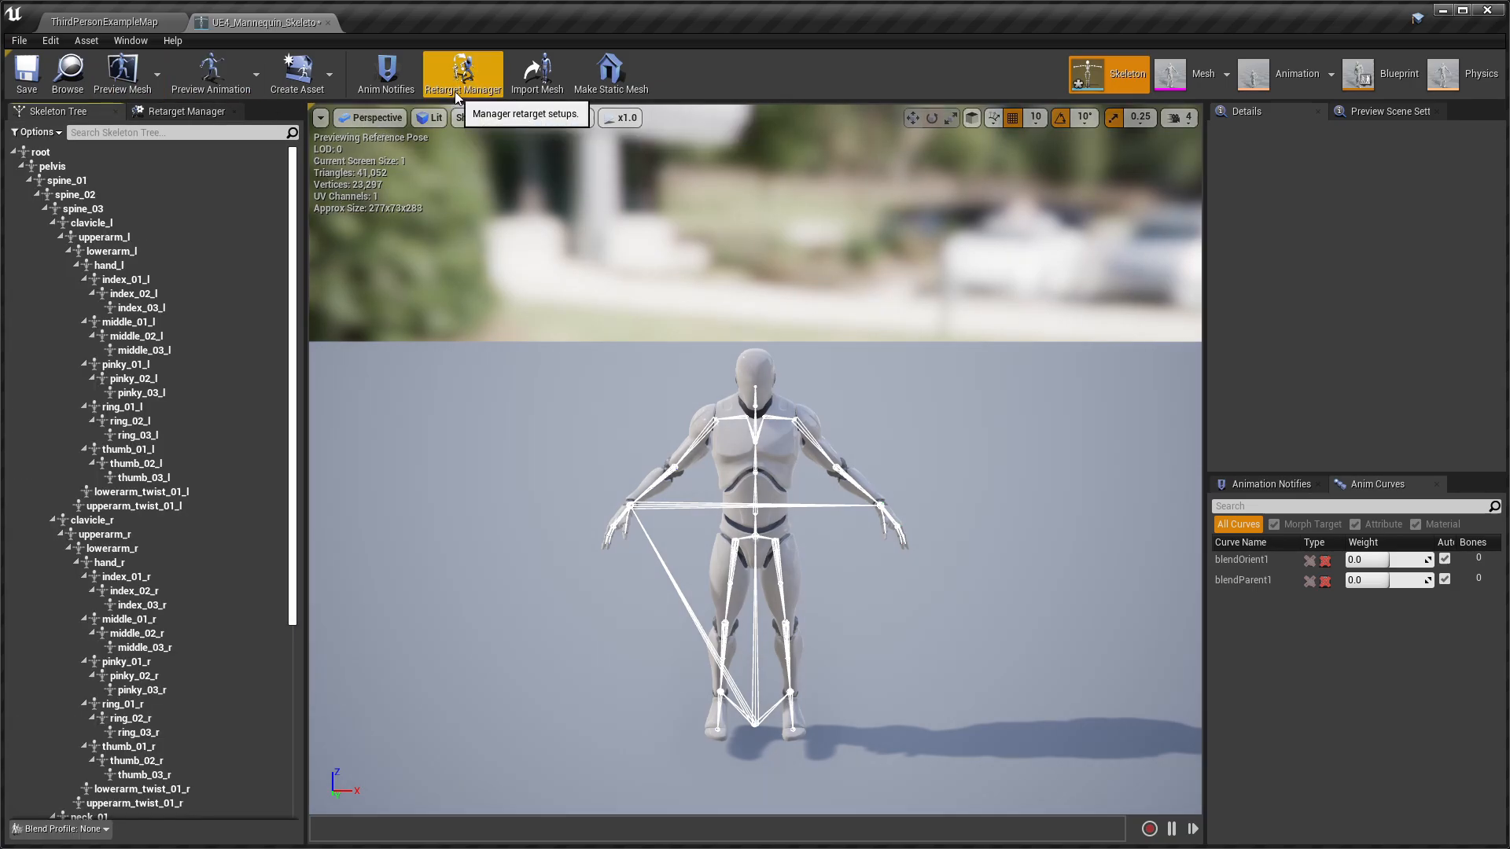
left_click(463, 74)
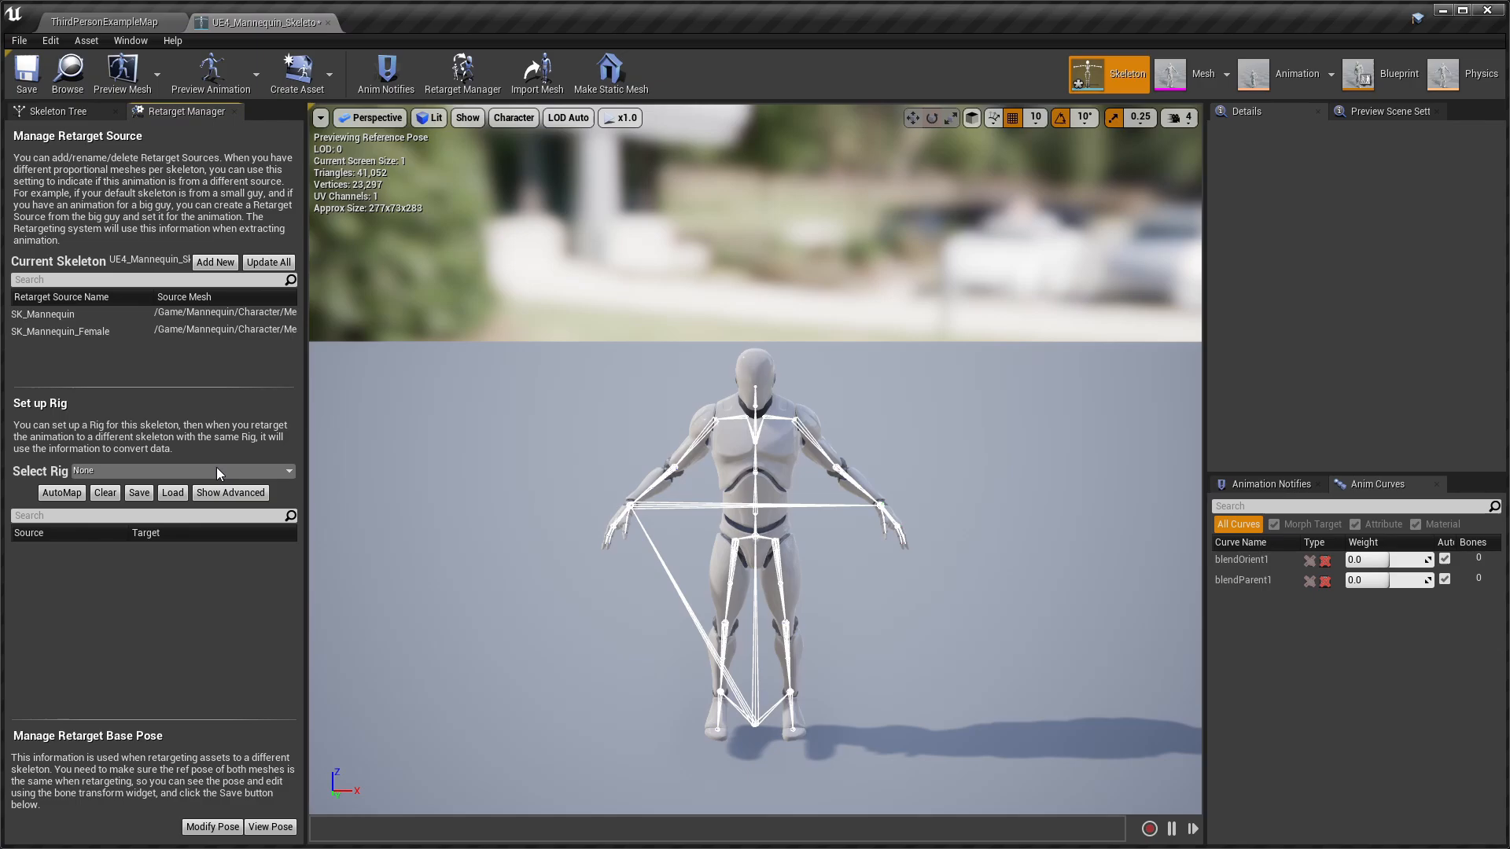
left_click(183, 471)
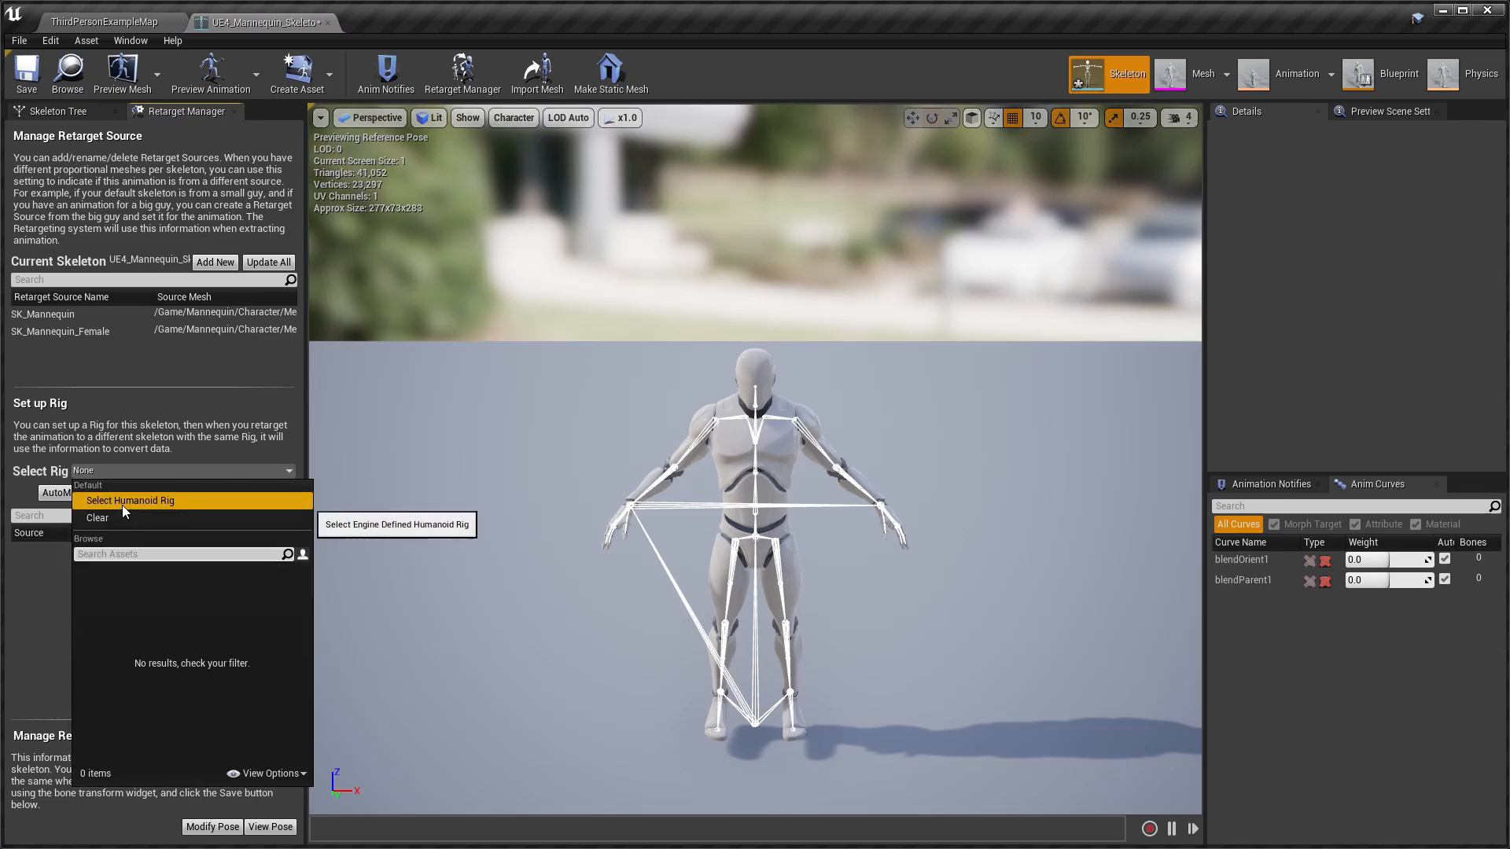
left_click(131, 500)
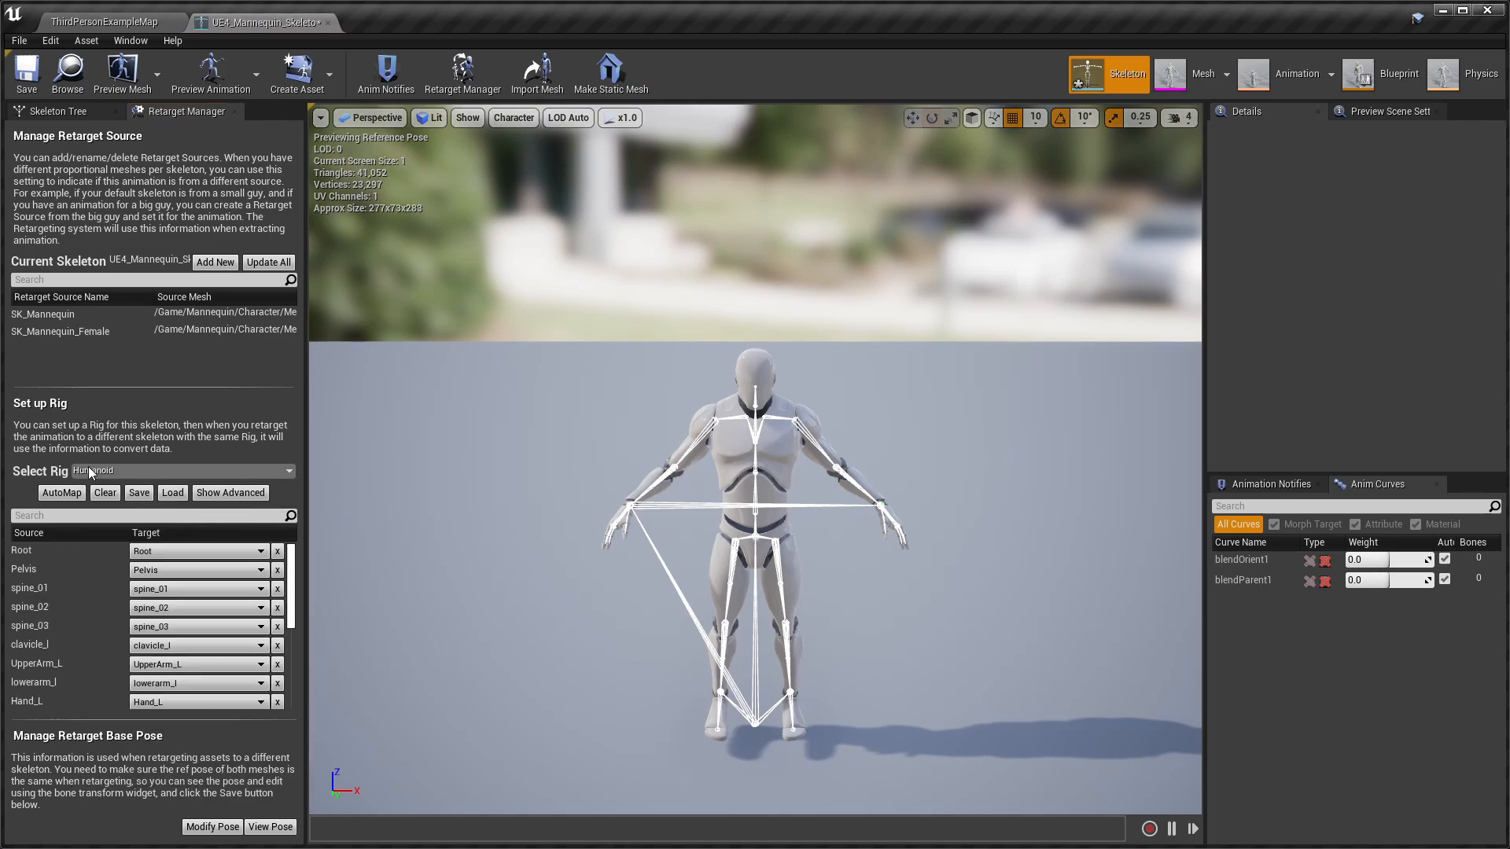
left_click(27, 73)
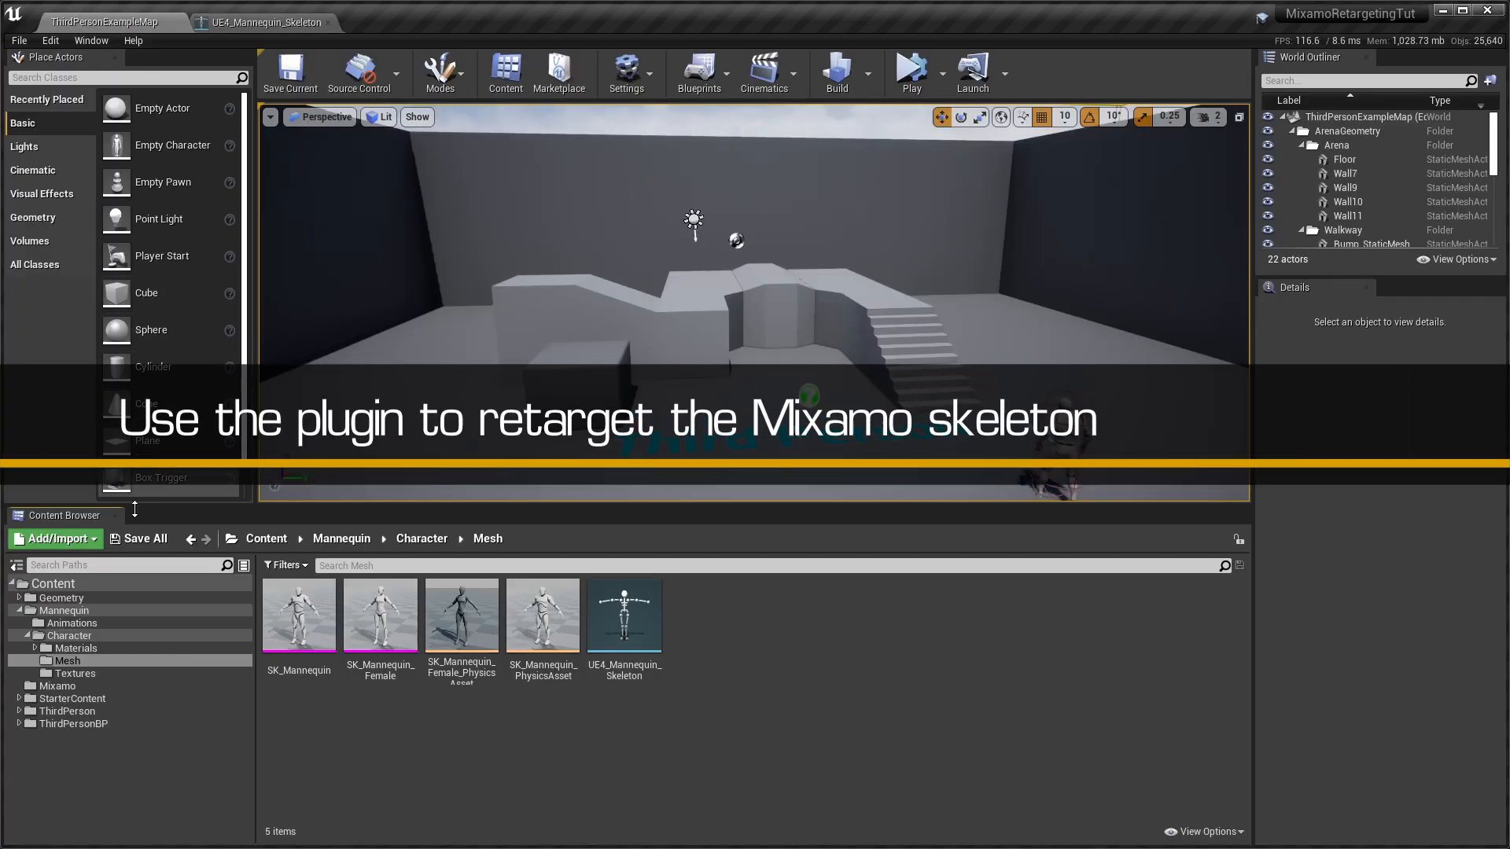
Retarget swat_Skeleton from the Mixamo folder using UE4_Mannequin_Skeleton as source, then open it
left_click(57, 685)
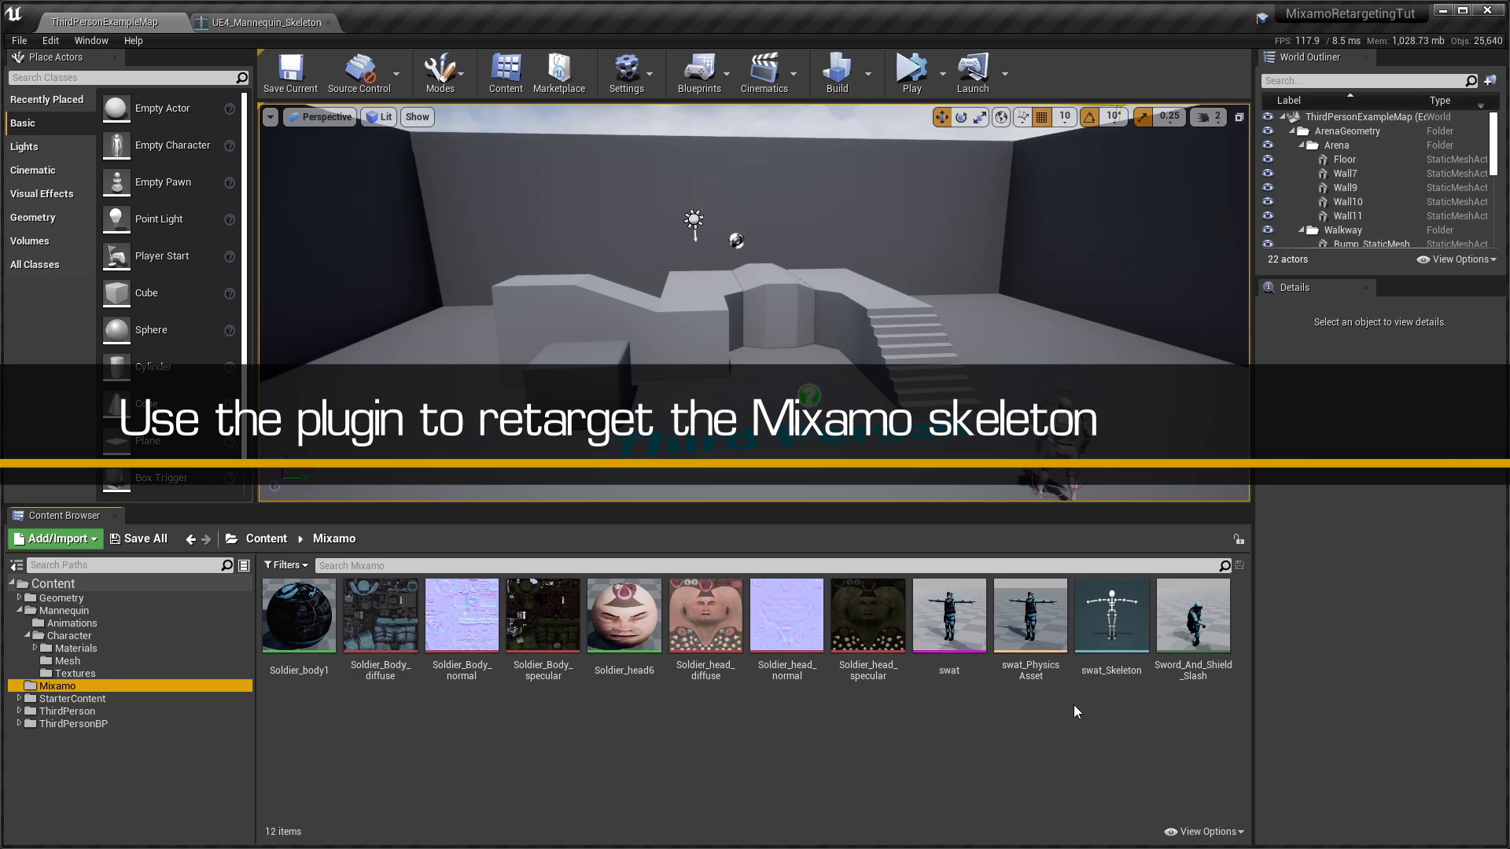
left_click(1110, 615)
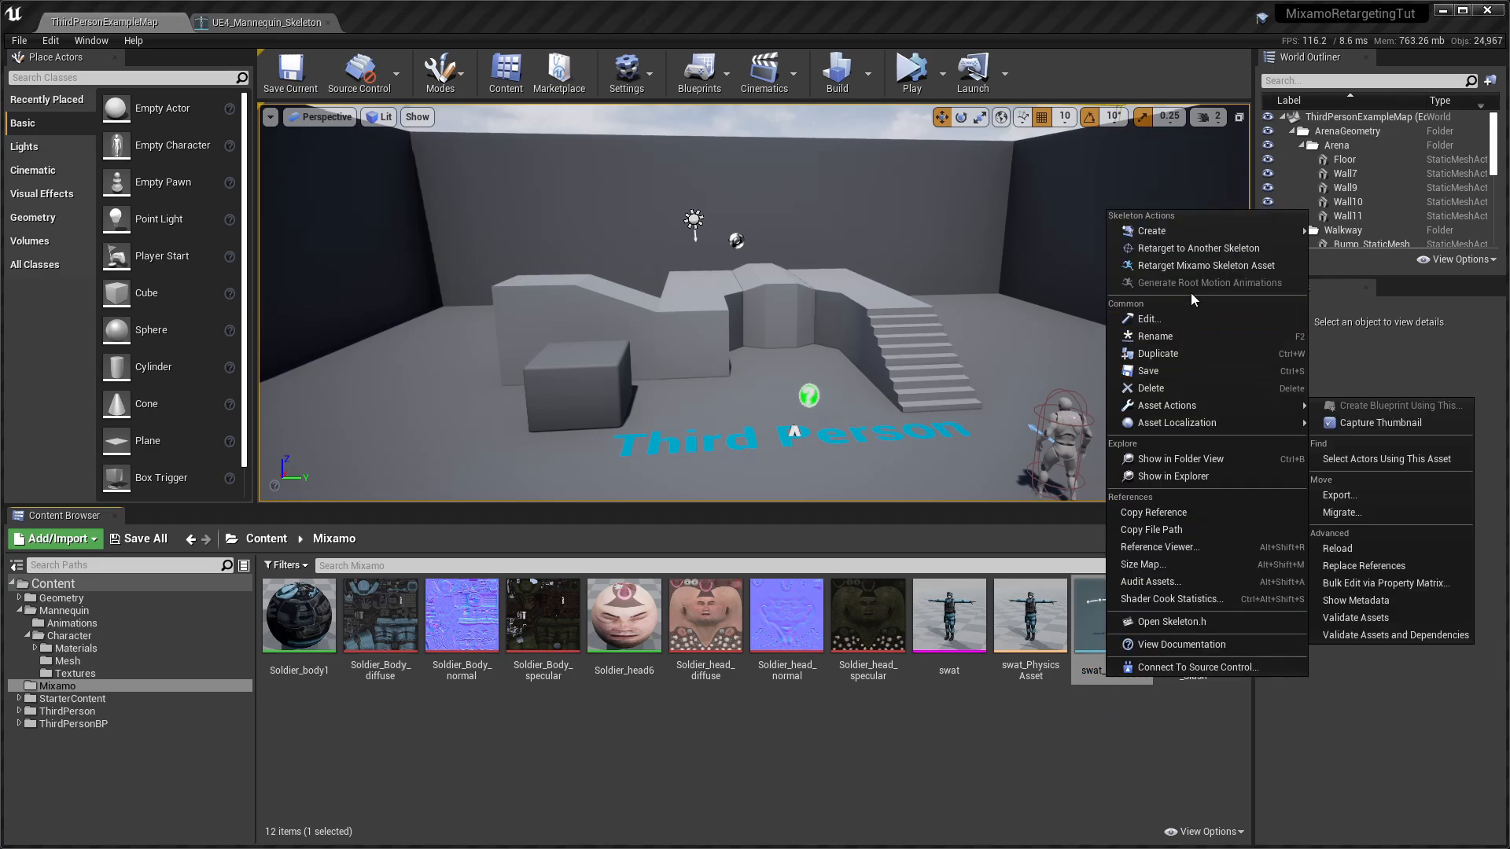
mouse_move(1205, 265)
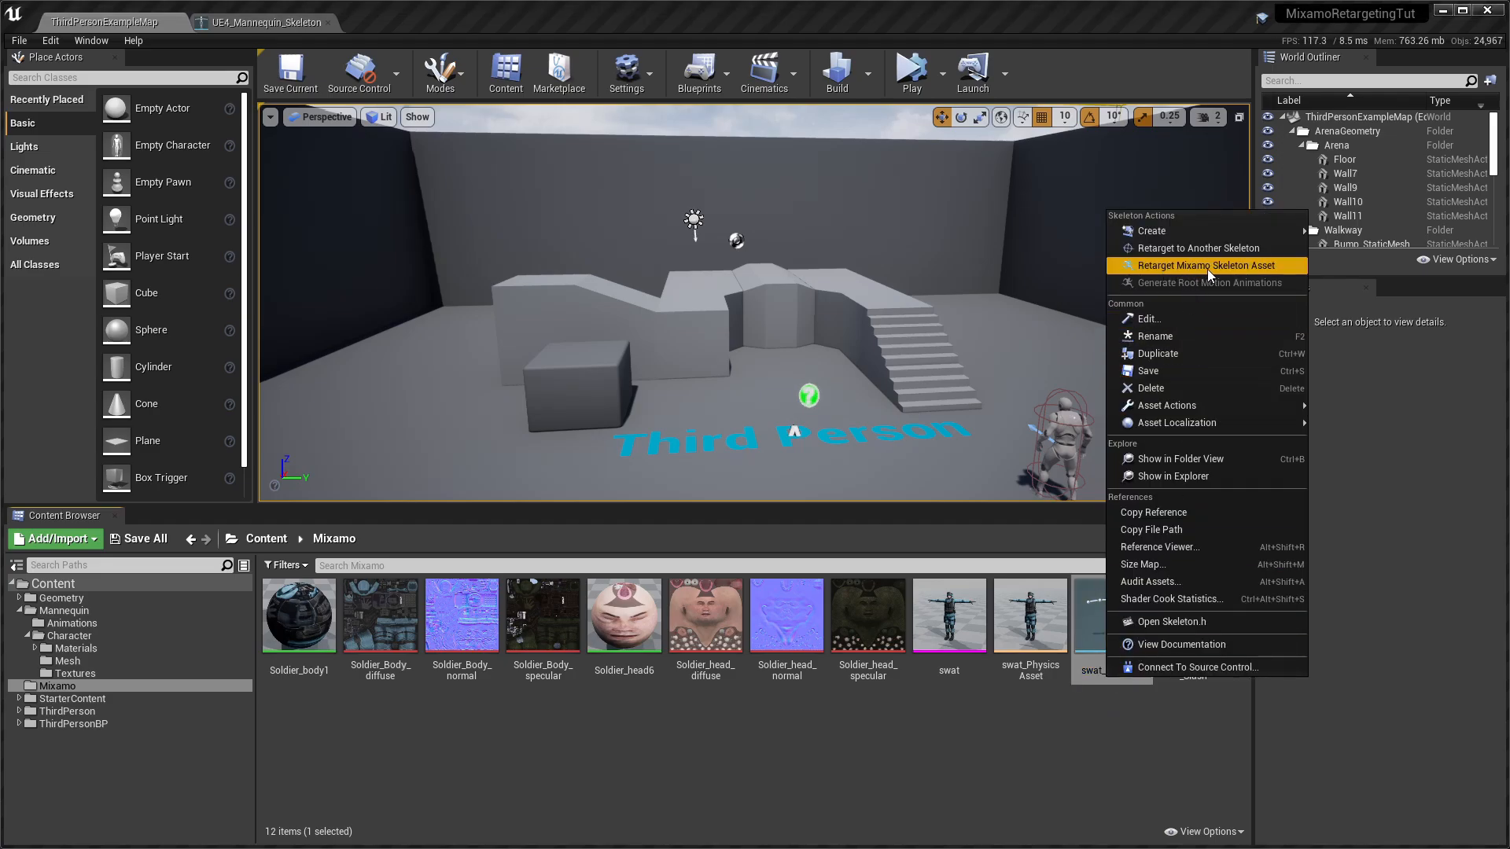
left_click(1206, 264)
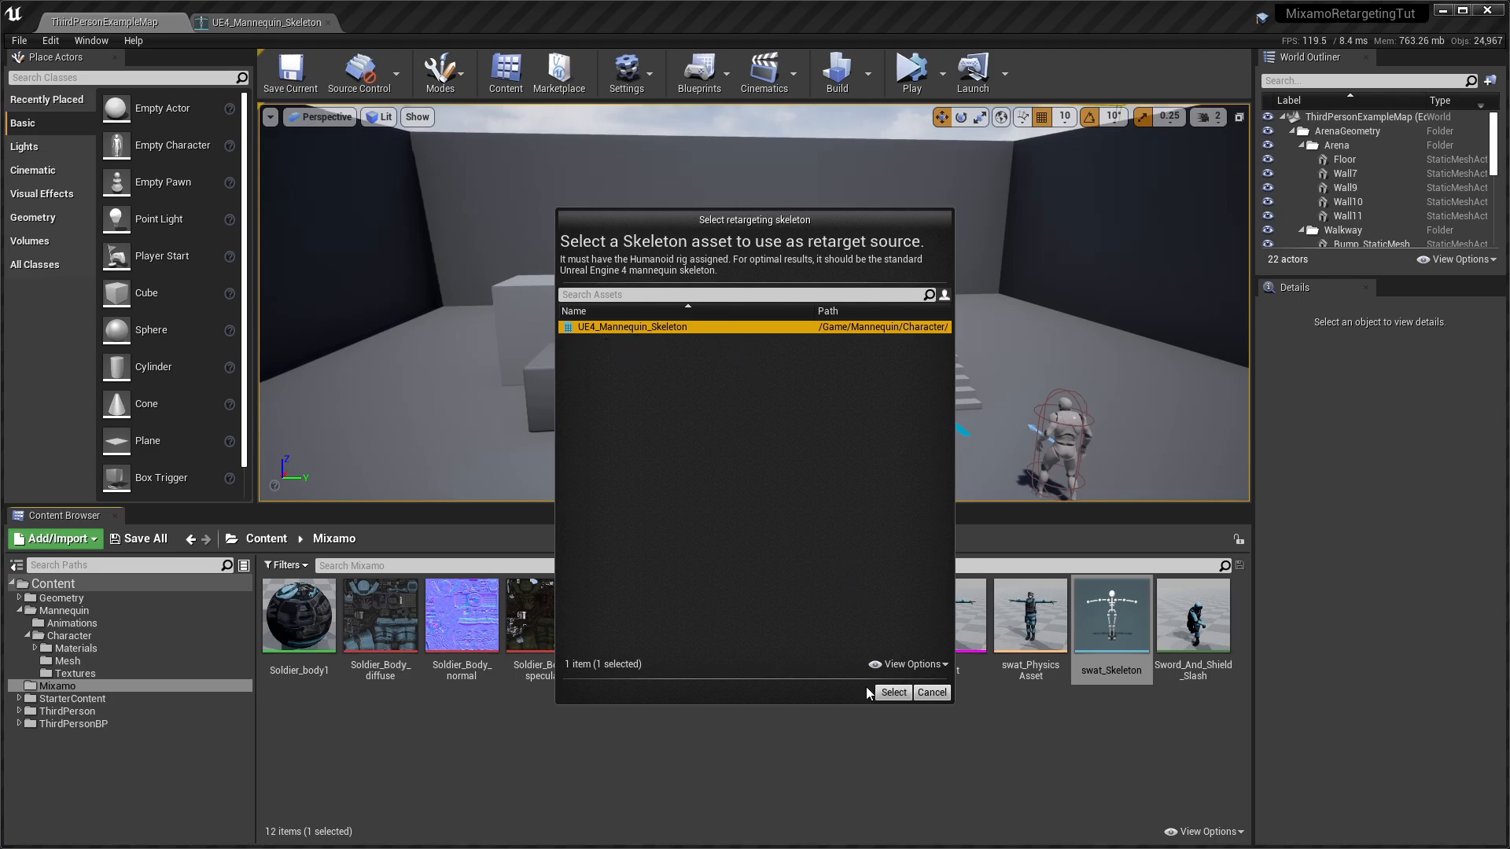
left_click(892, 692)
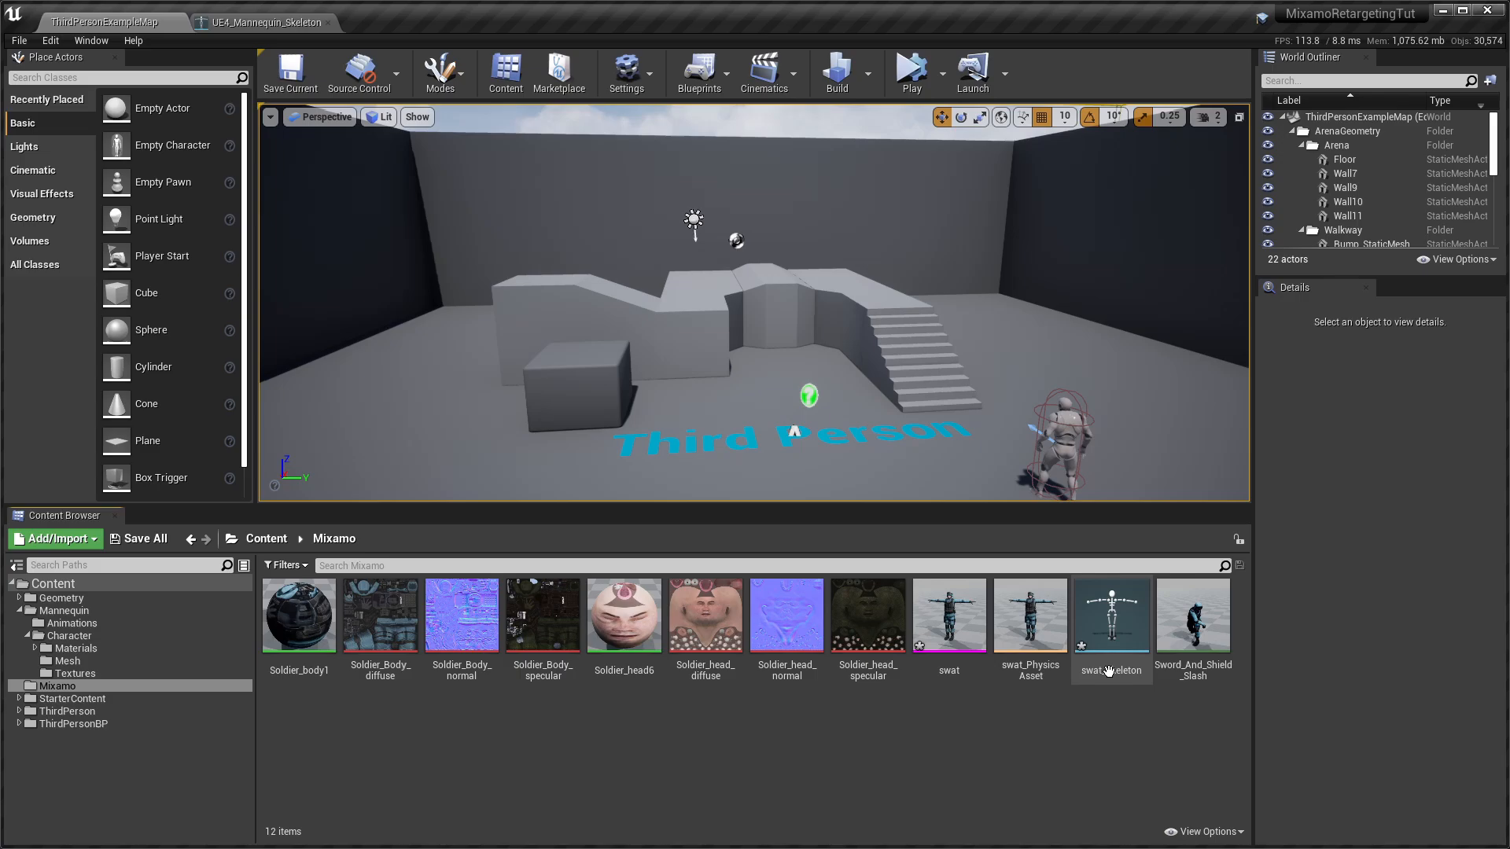
double_click(1110, 615)
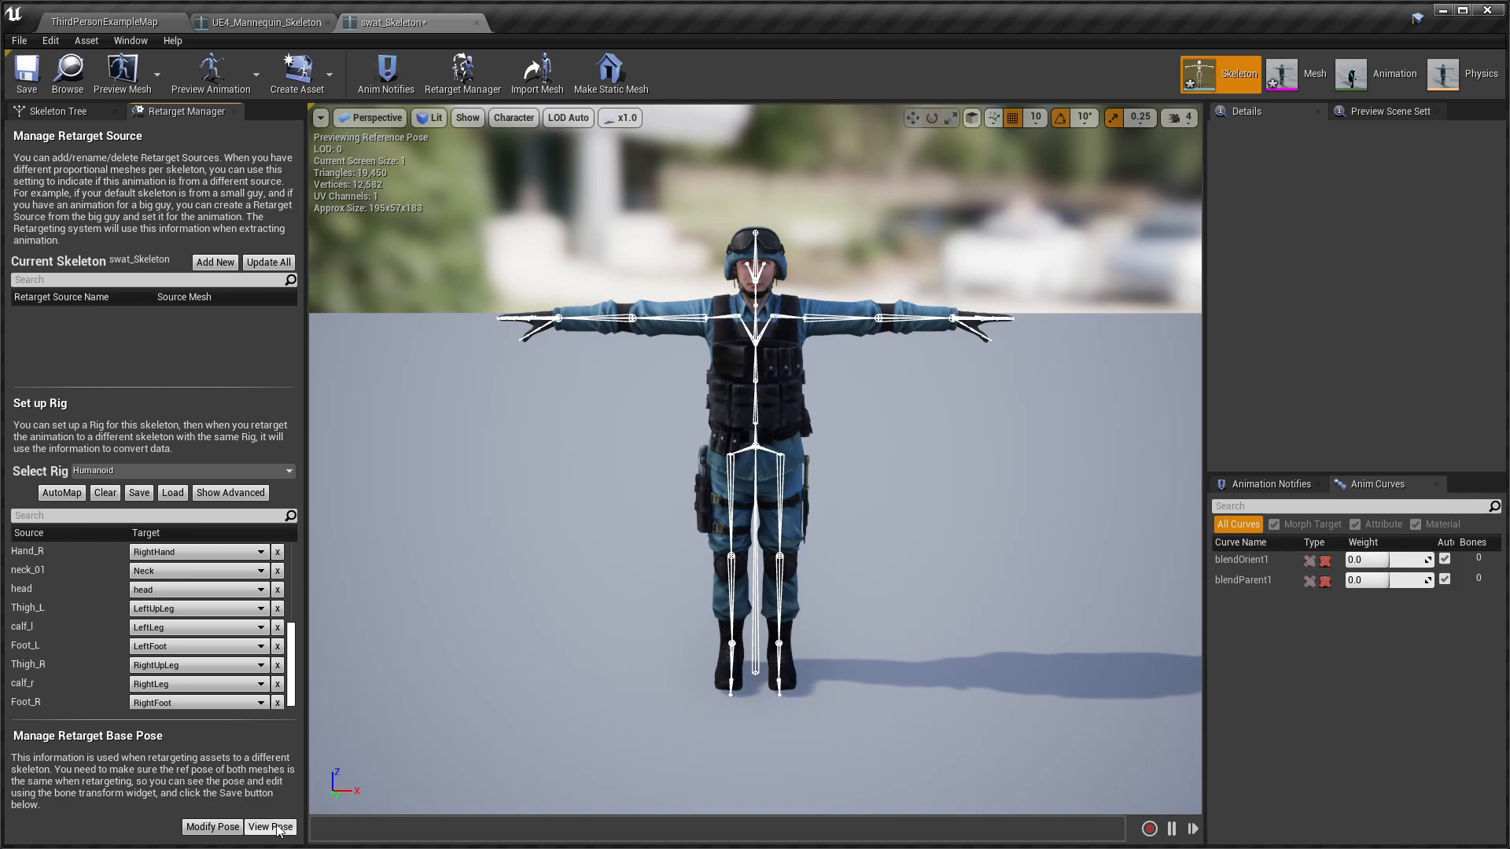
View the swat skeleton's retarget base pose against the Mannequin A-pose and return to the level map
left_click(271, 826)
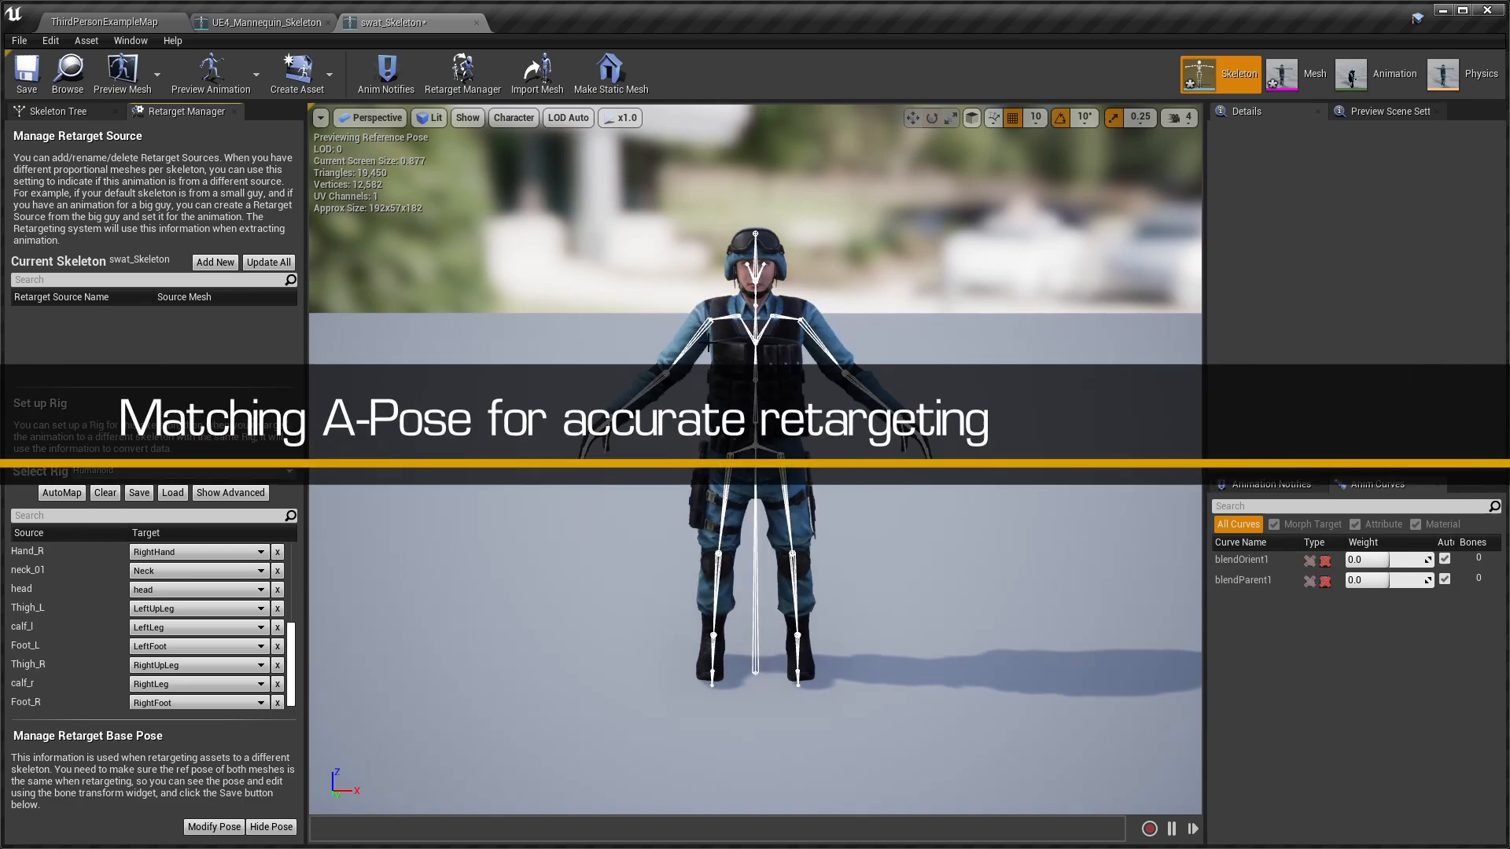
left_click(260, 20)
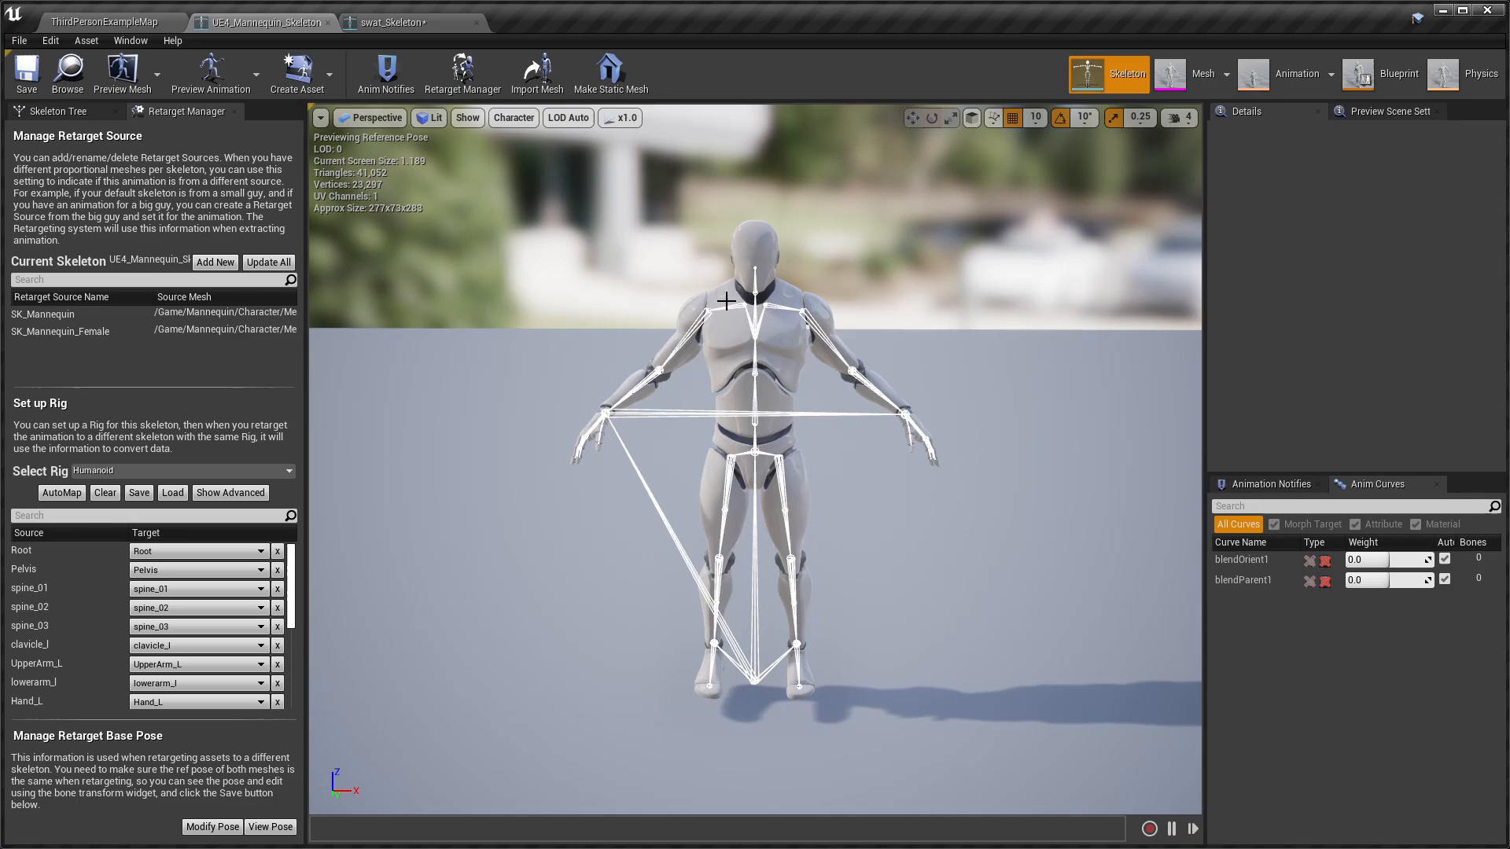
mouse_move(440, 44)
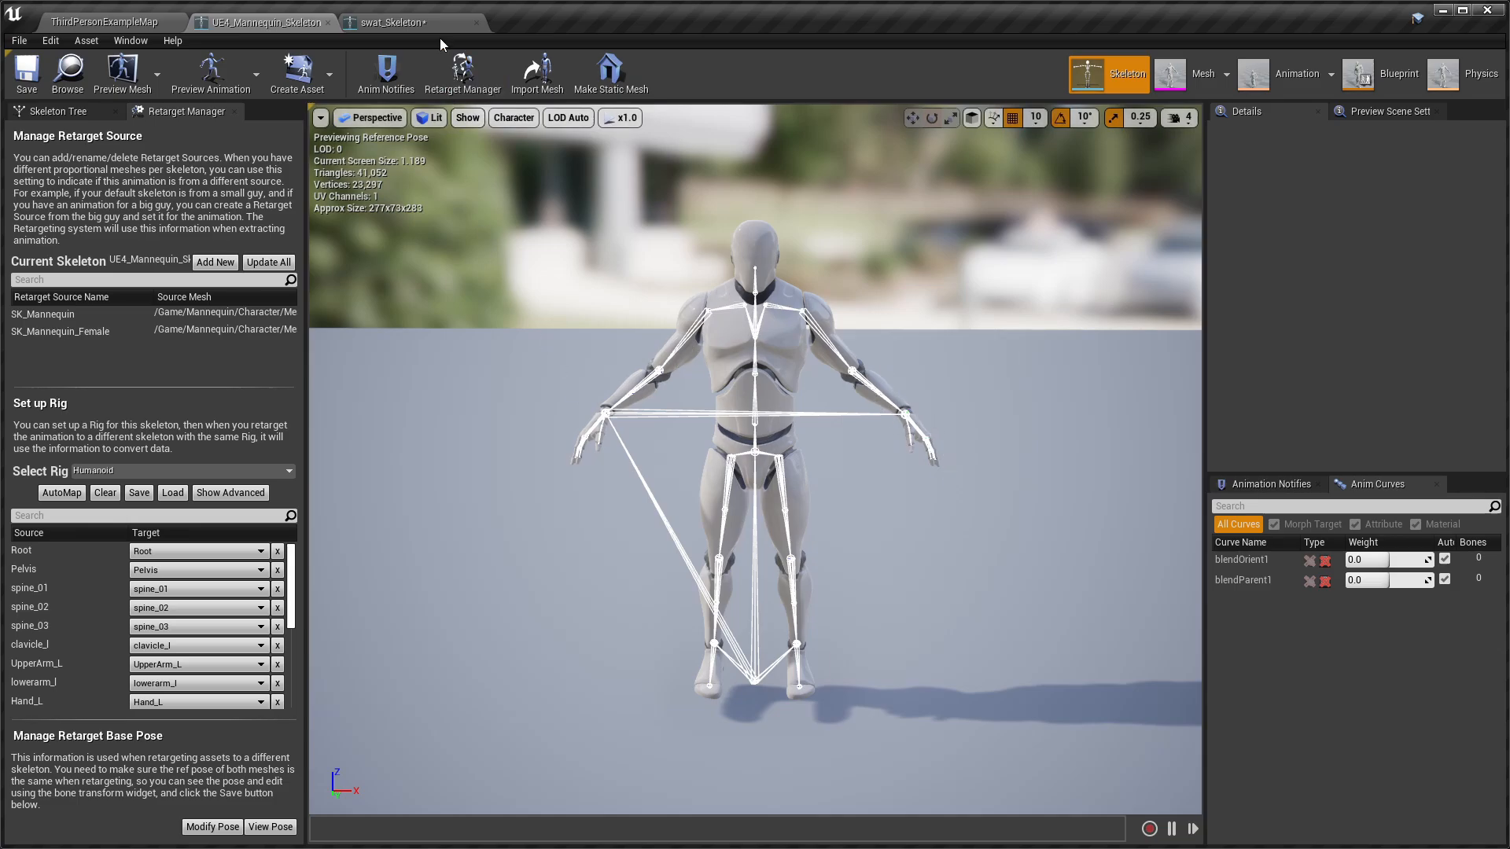
left_click(386, 21)
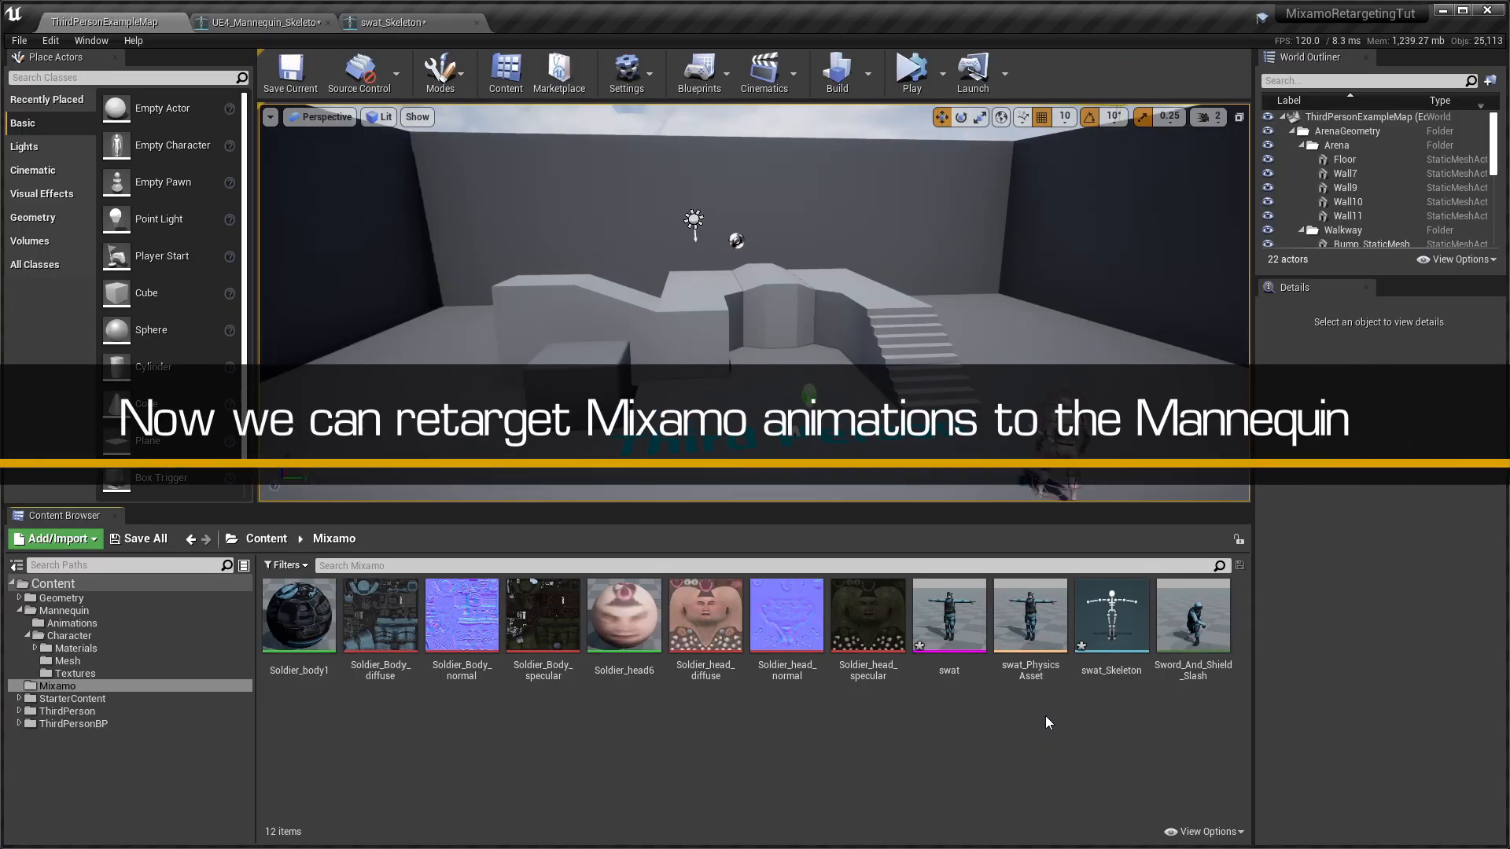
mouse_move(1131, 704)
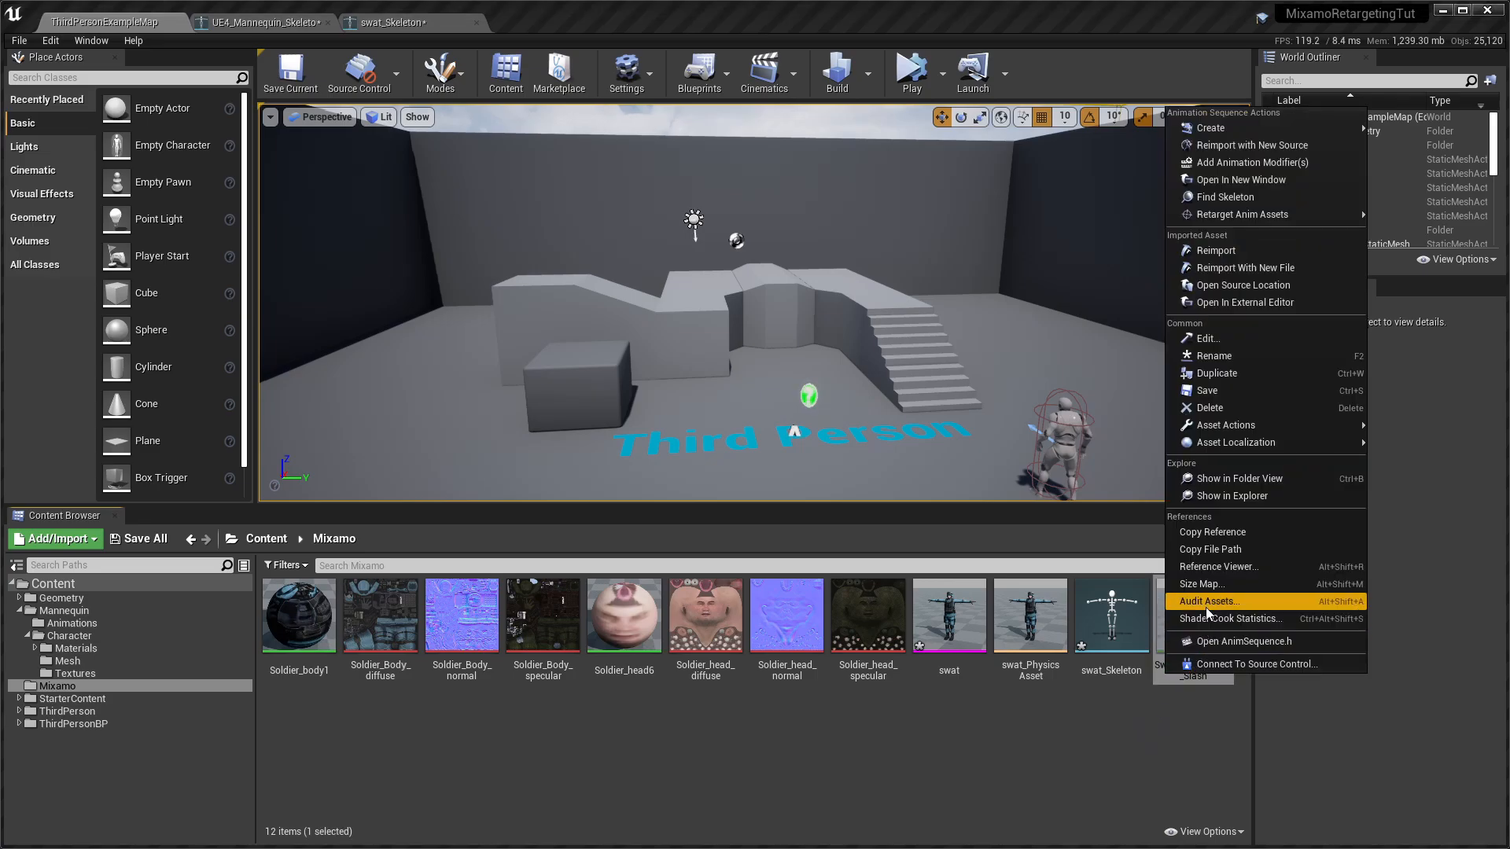
mouse_move(1243, 214)
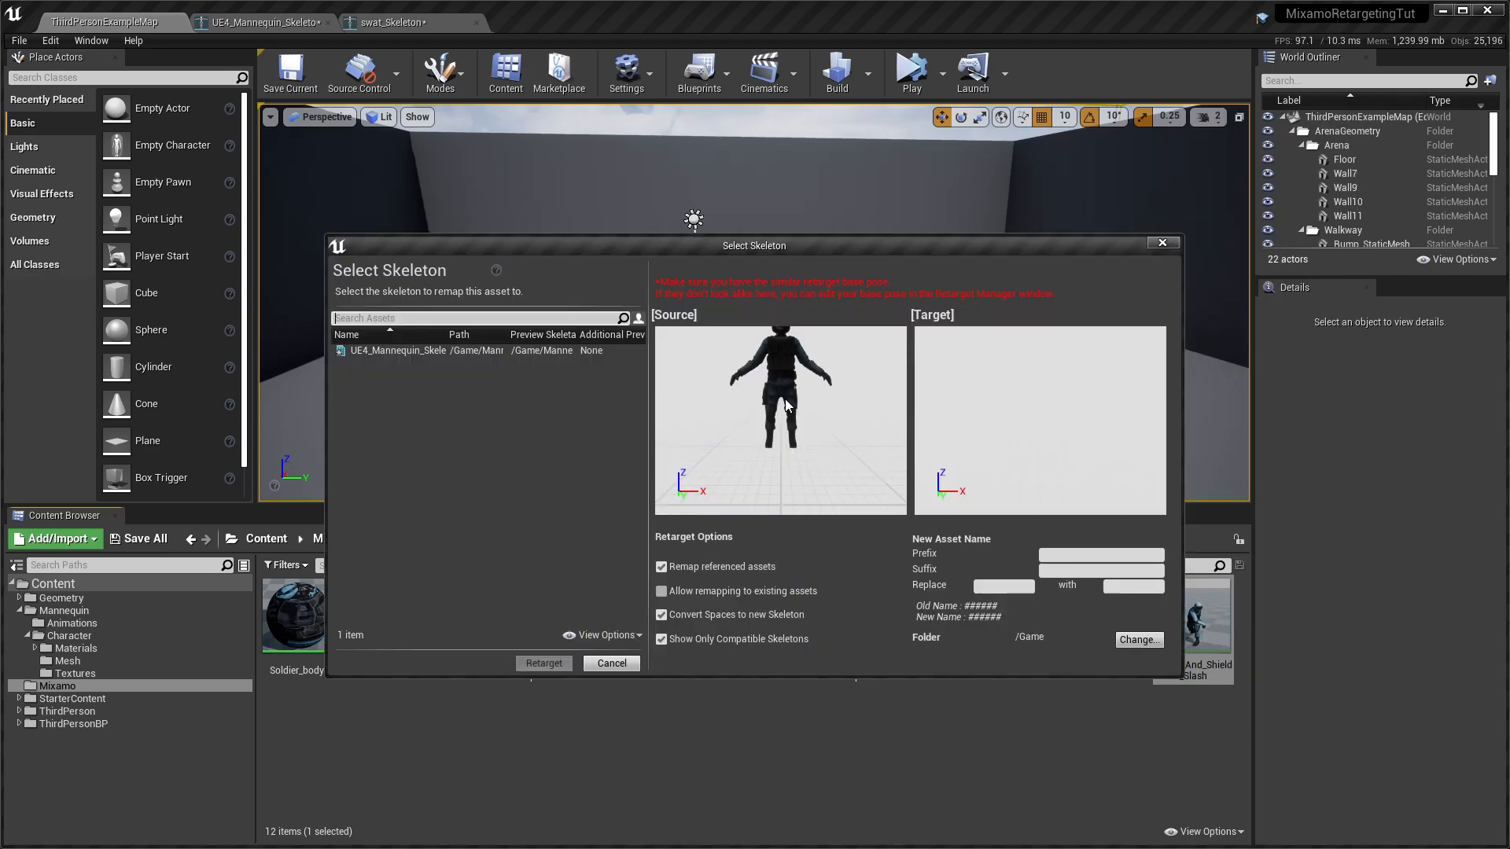
Choose UE4_Mannequin_Skeleton as the target for retargeting Sword_And_Shield_Slash
left_click(414, 349)
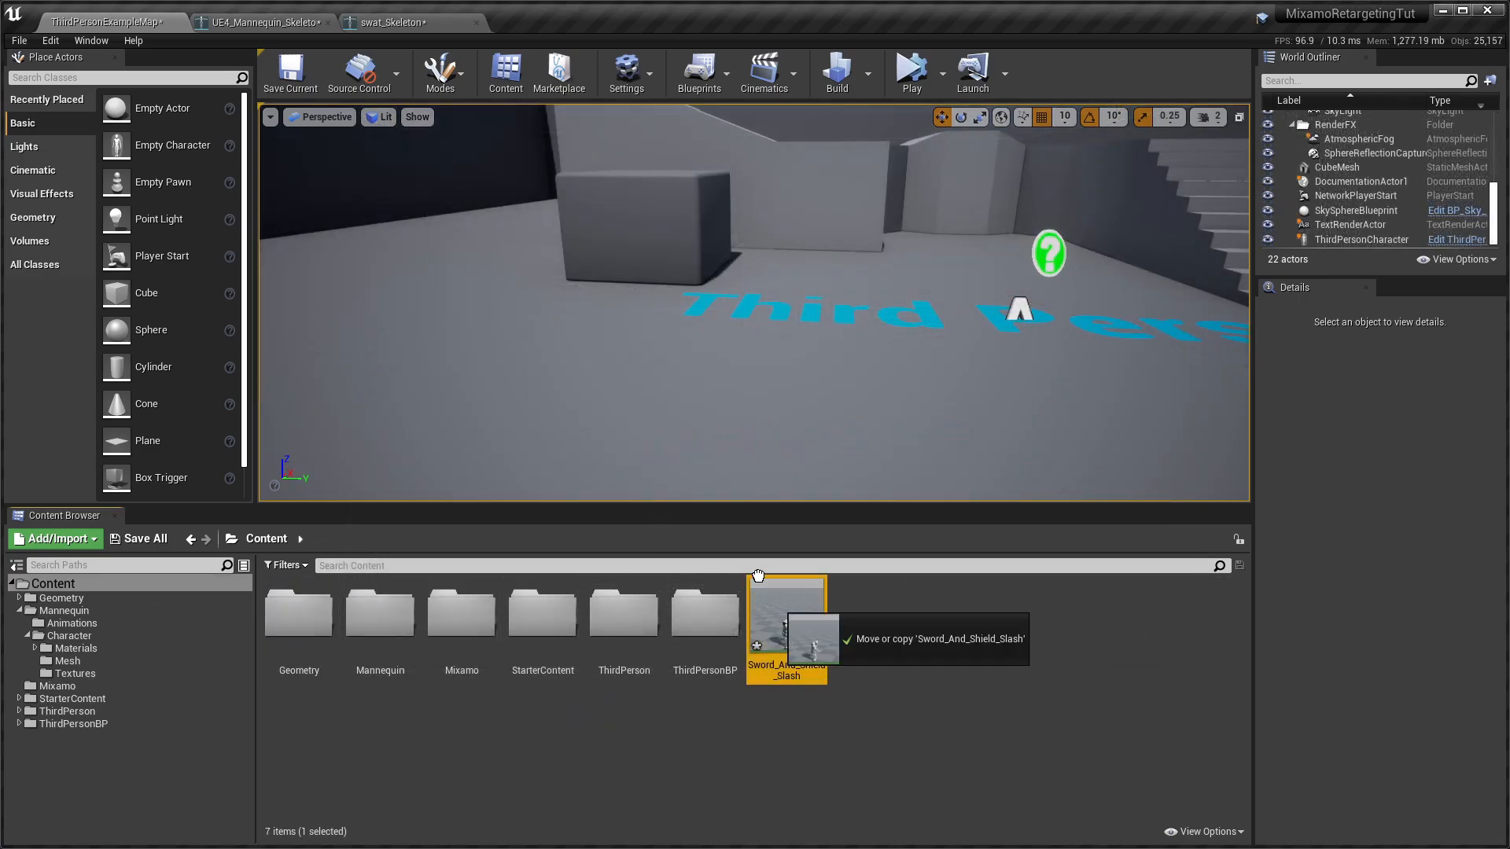
Drop the retargeted Mannequin slash and the Mixamo swat slash side by side into the viewport
left_click_drag(785, 616, 520, 337)
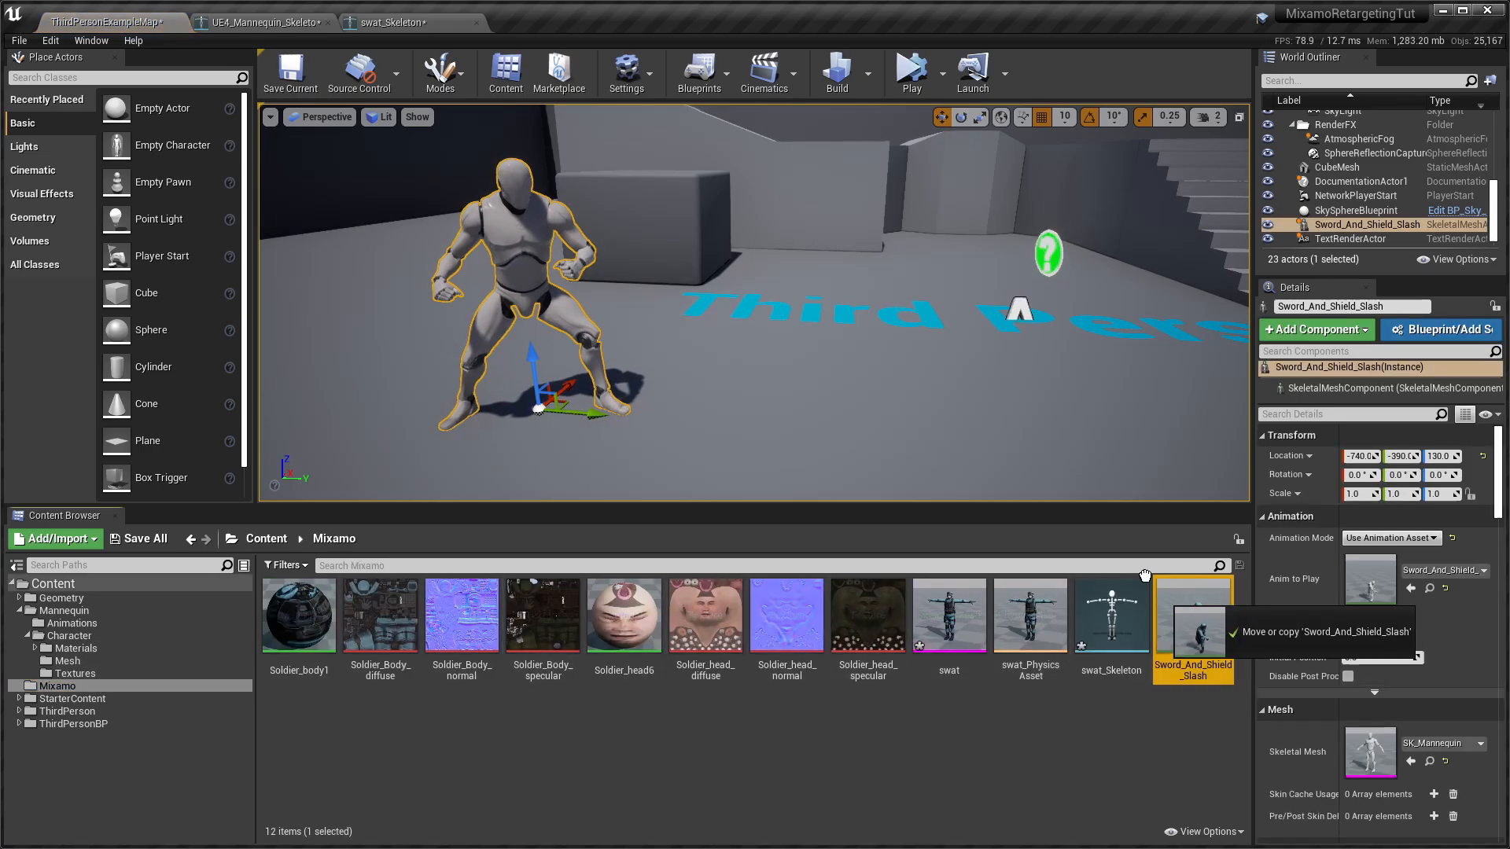
left_click_drag(1194, 617, 844, 411)
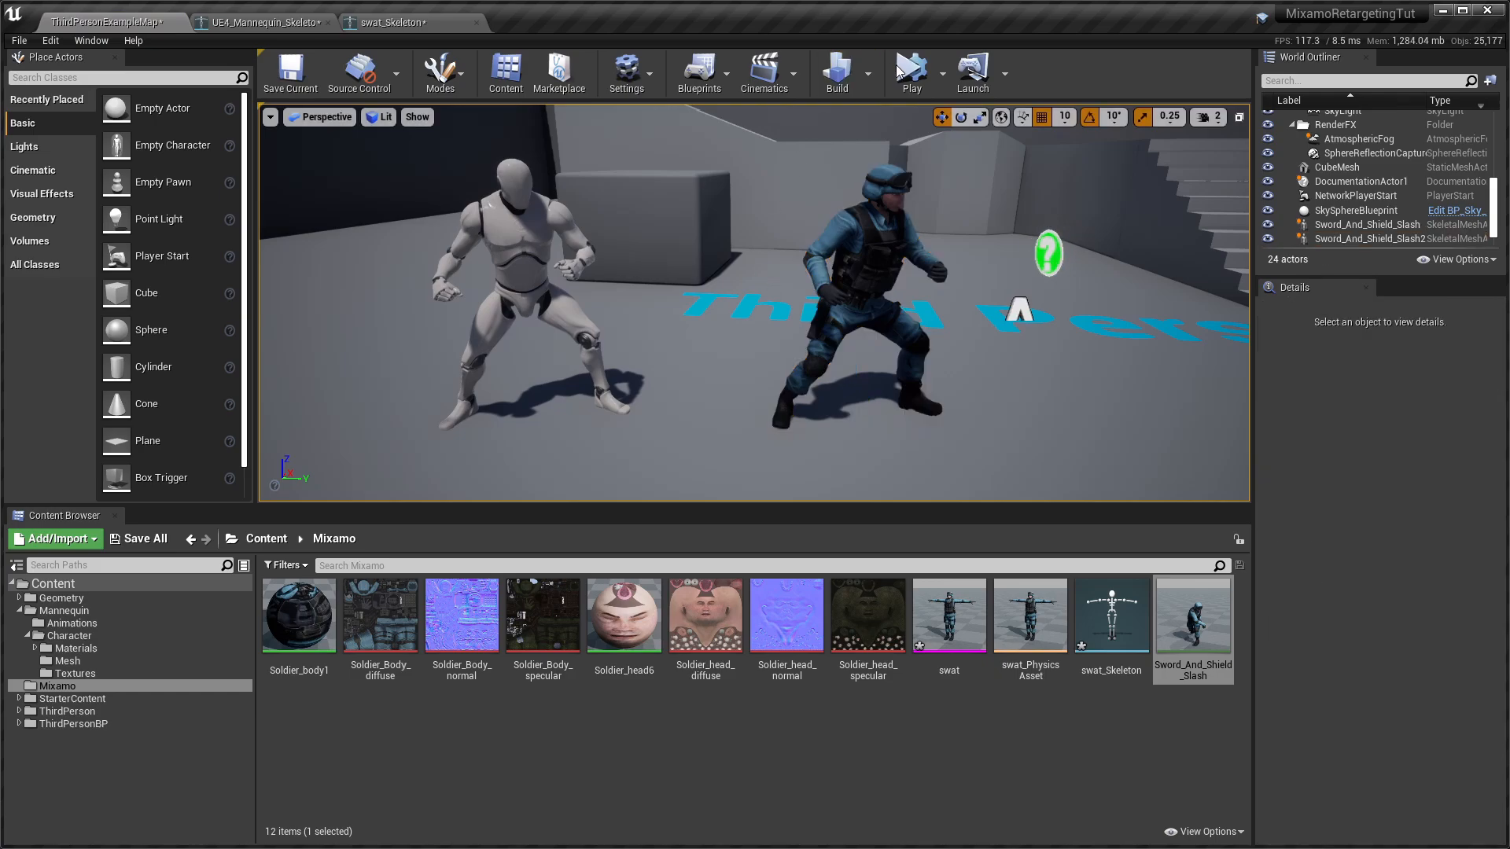
left_click(909, 73)
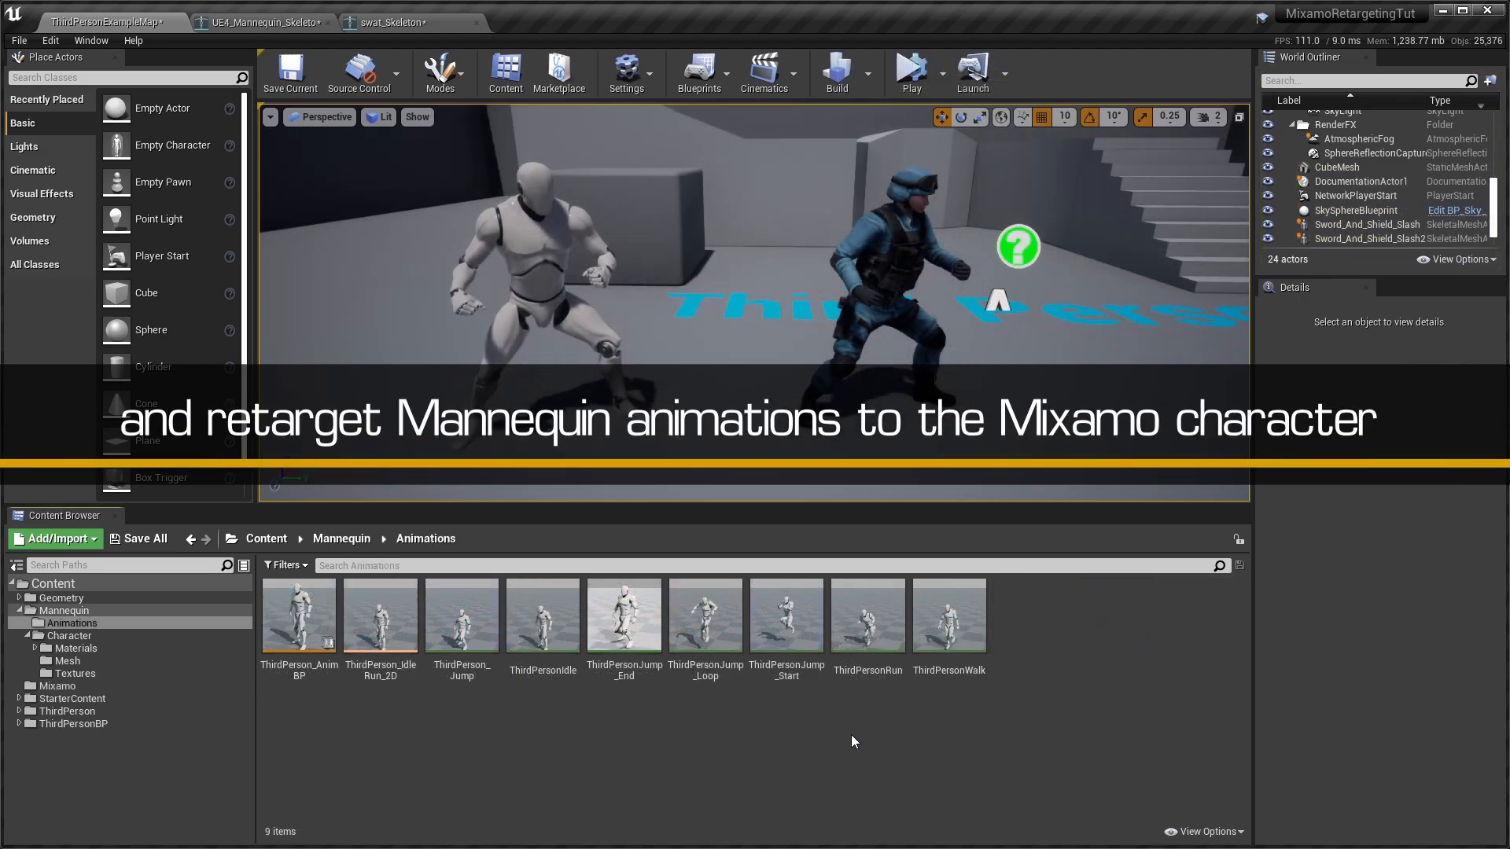
Retarget ThirdPersonRun onto swat_Skeleton via Retarget Anim Assets
right_click(865, 617)
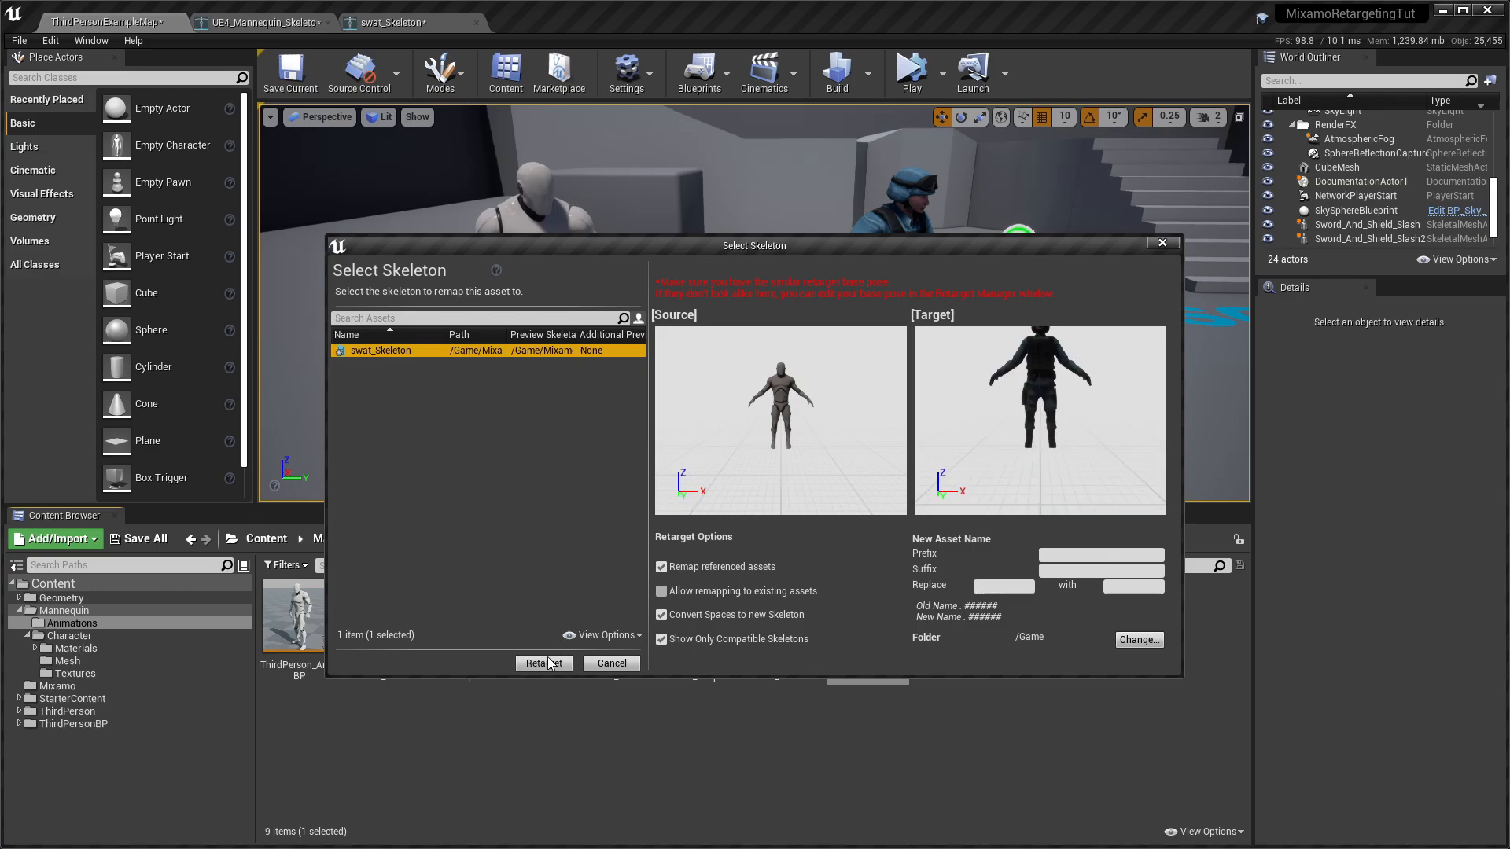
left_click(542, 662)
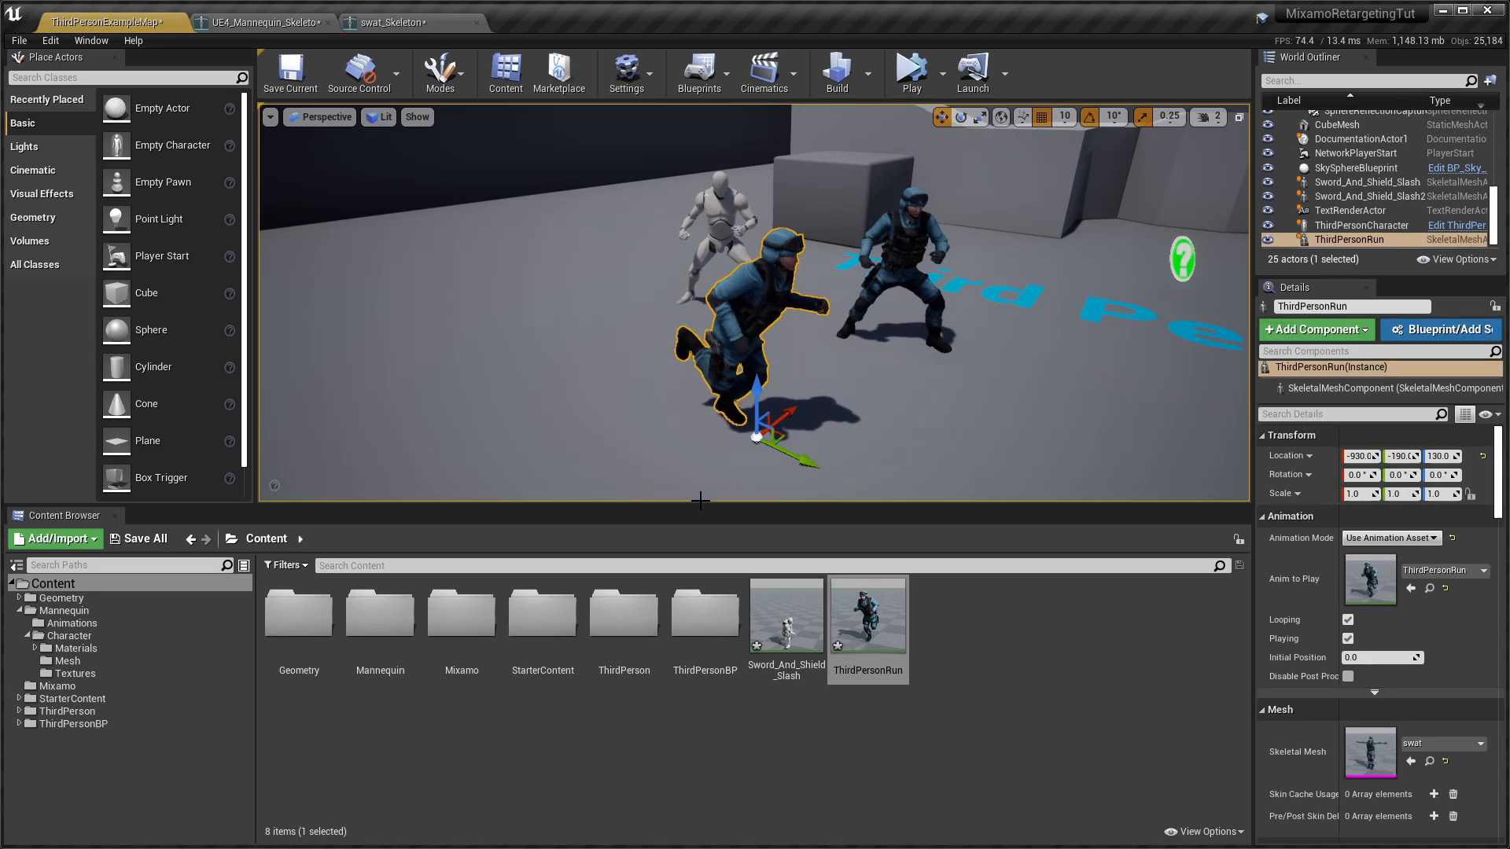
Add the original ThirdPersonRun Mannequin from Mannequin/Animations to the level and start Play
left_click(73, 623)
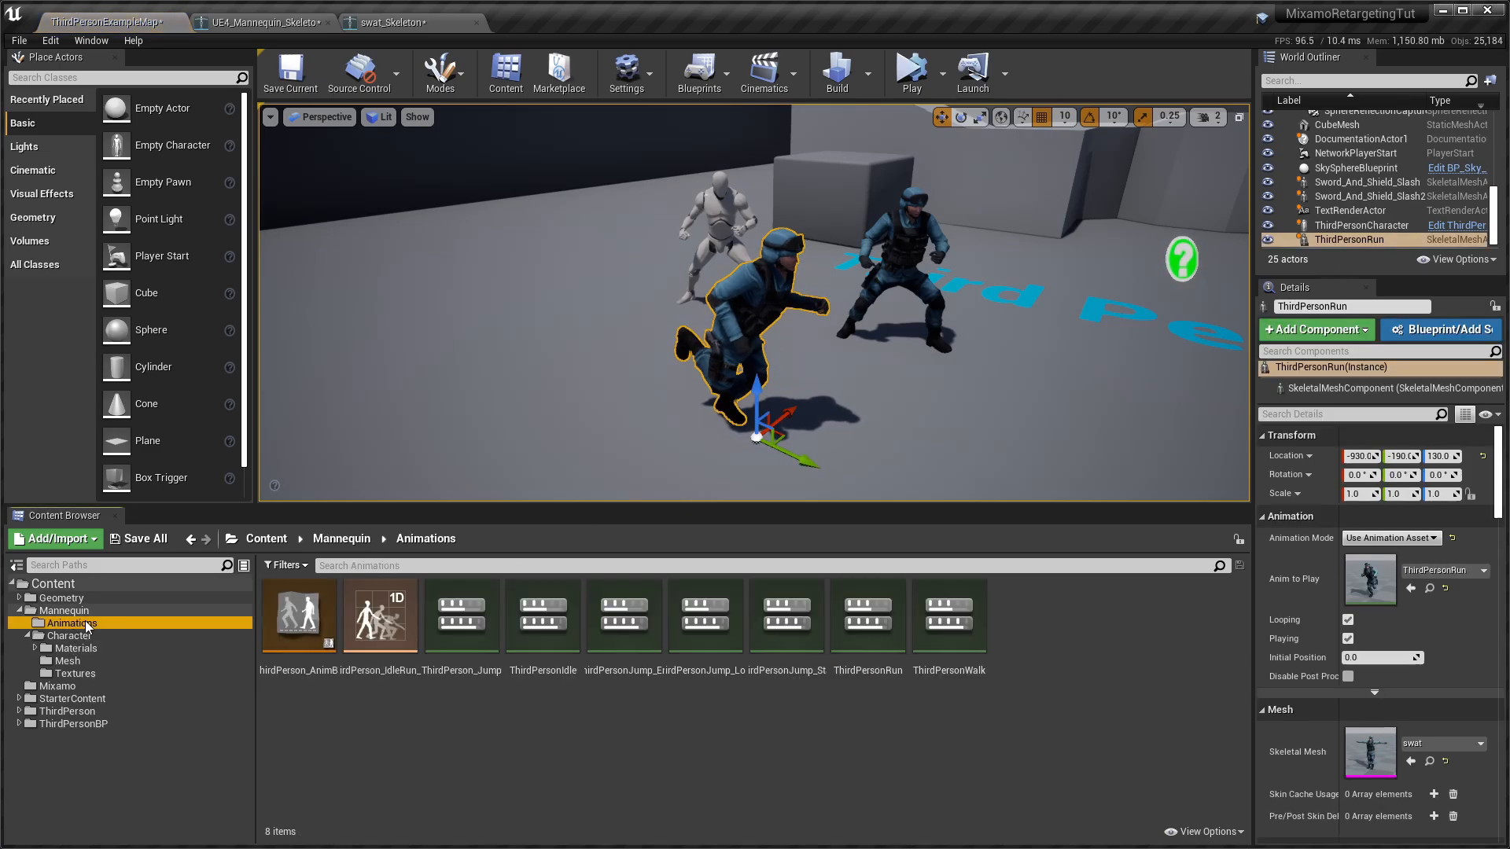
left_click(865, 615)
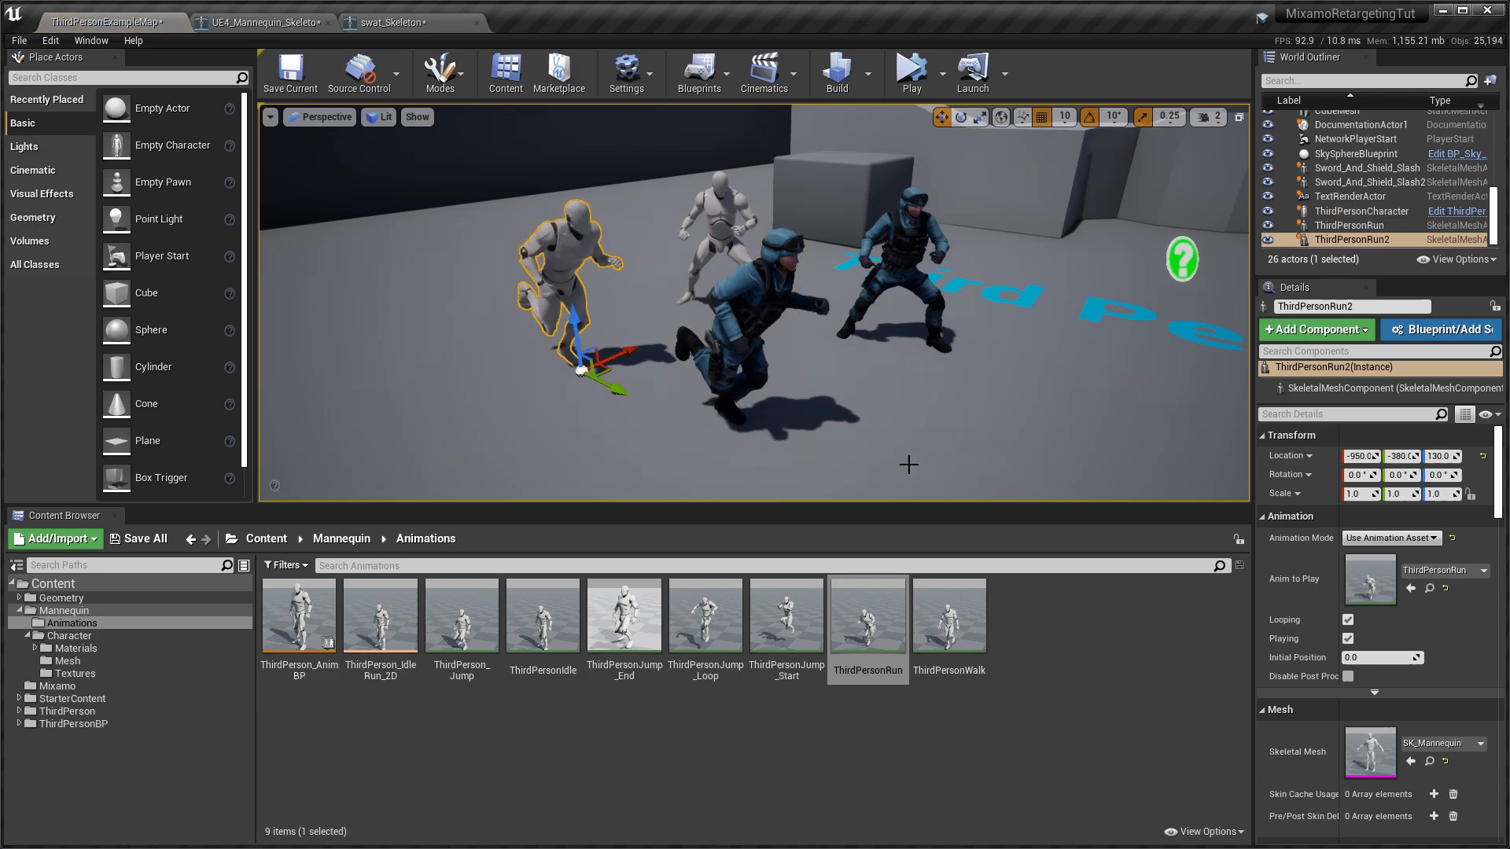
left_click(910, 68)
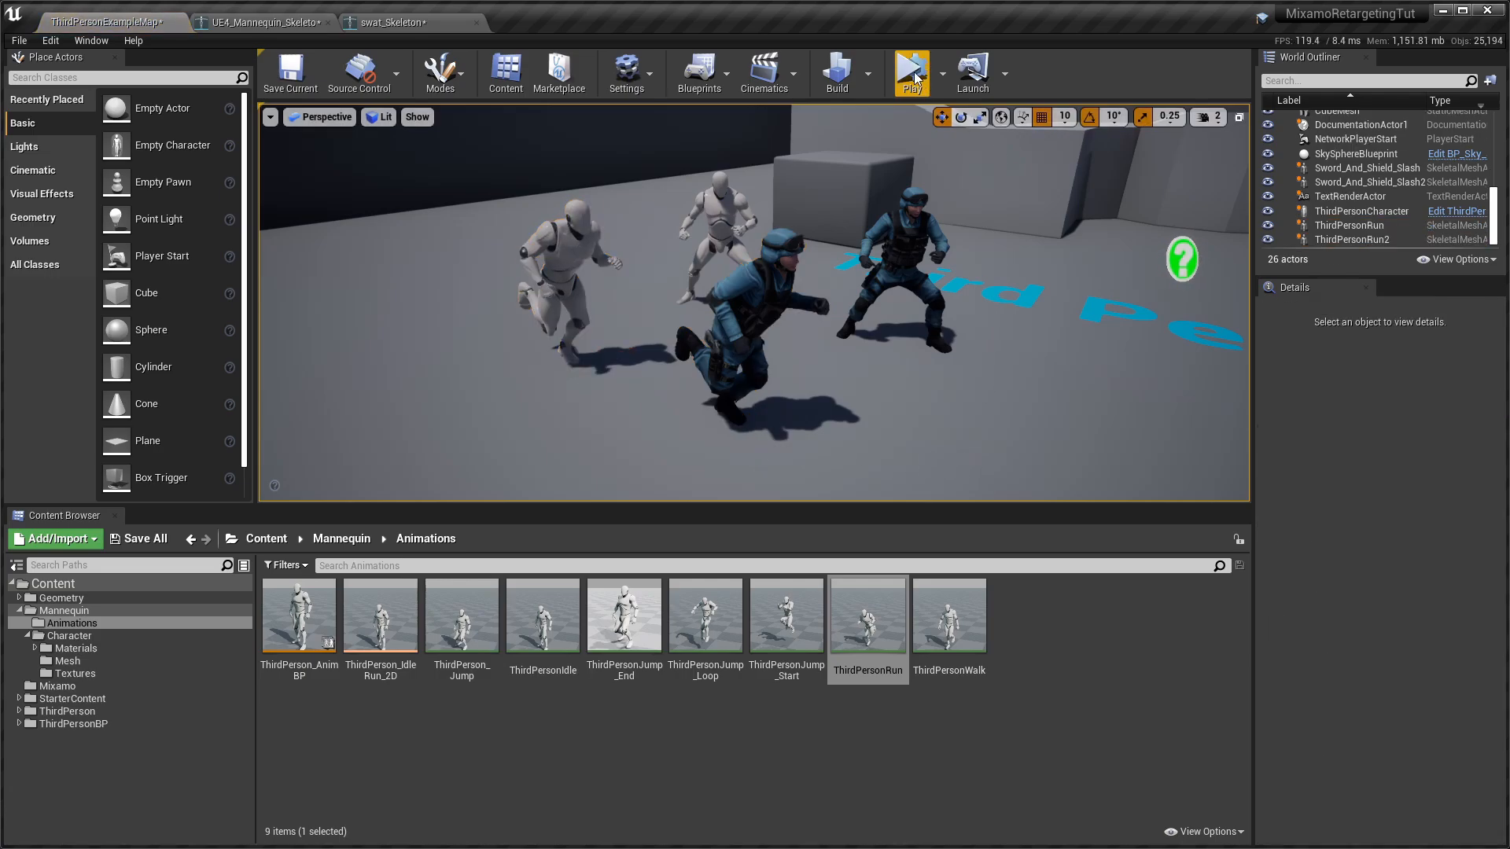
left_click(909, 73)
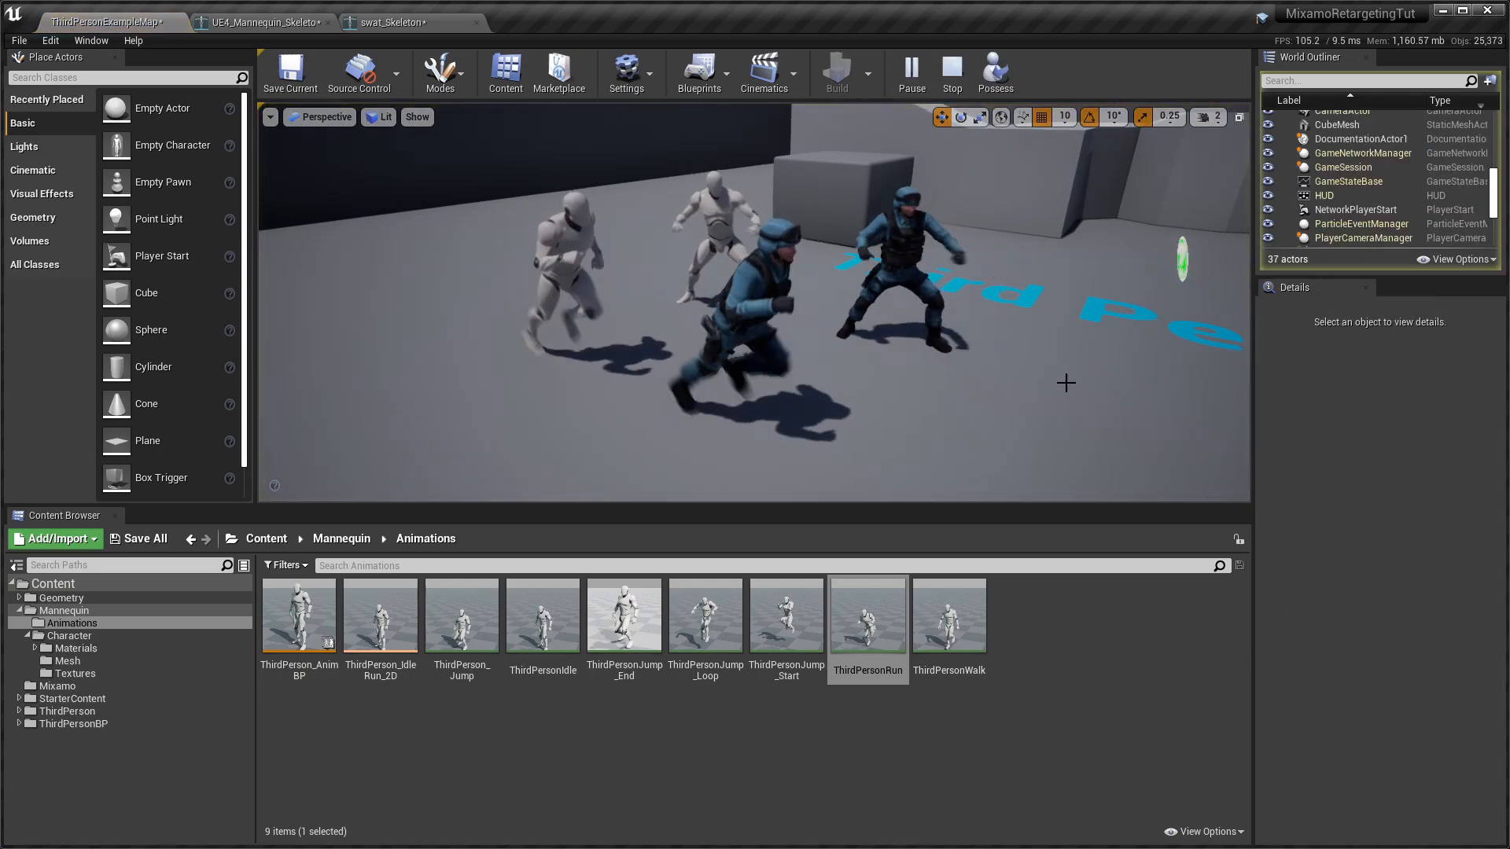